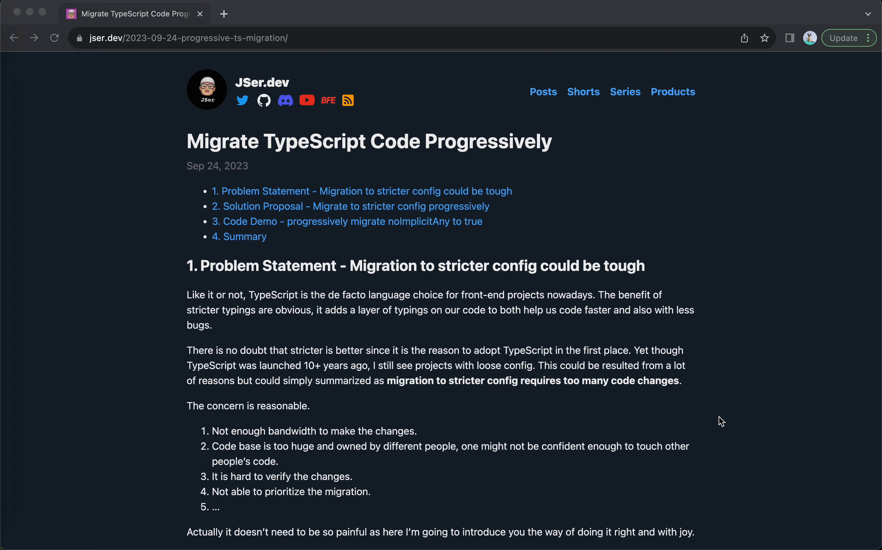
- Scroll past the contents list into '1. Problem Statement' on stricter TypeScript configs
scroll(down, 3)
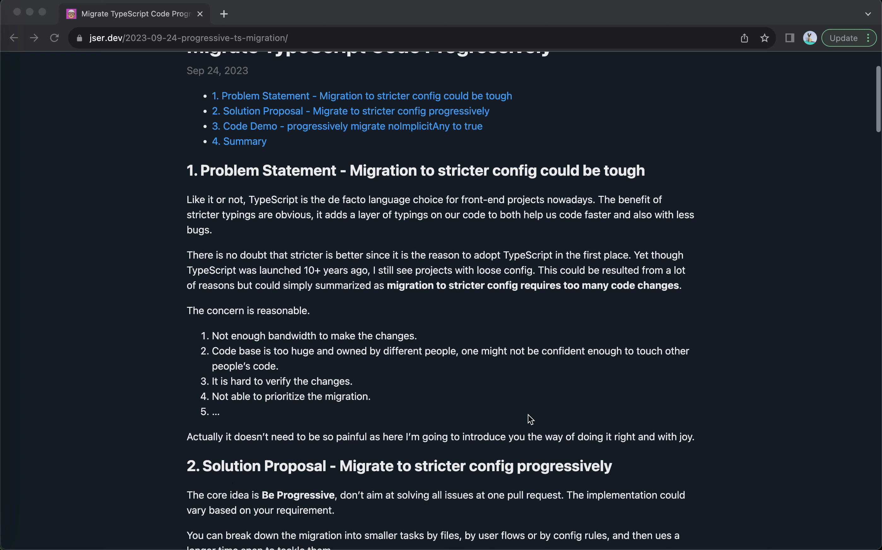
scroll(down, 3)
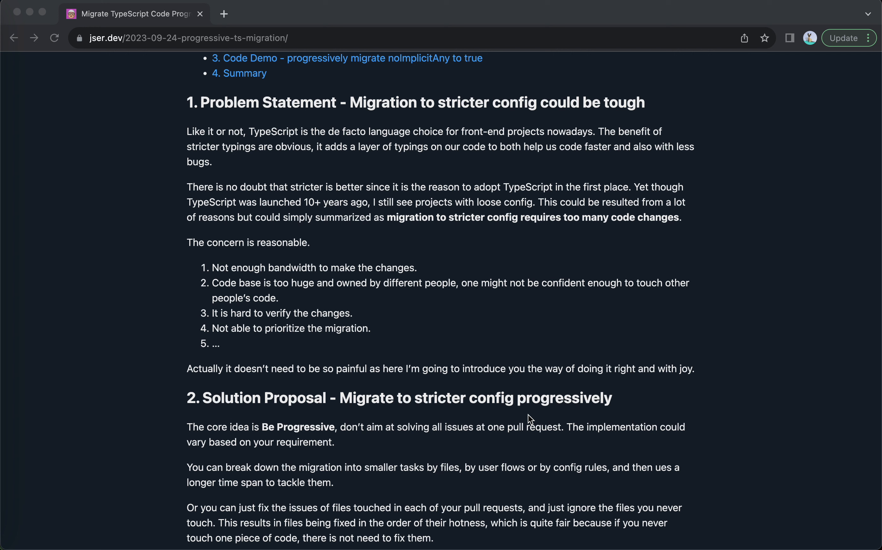
mouse_move(316, 179)
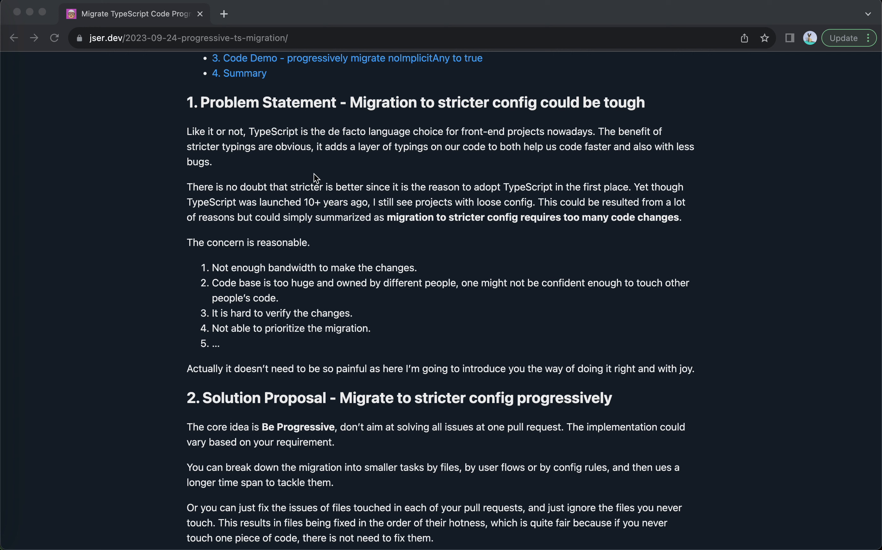
mouse_move(355, 109)
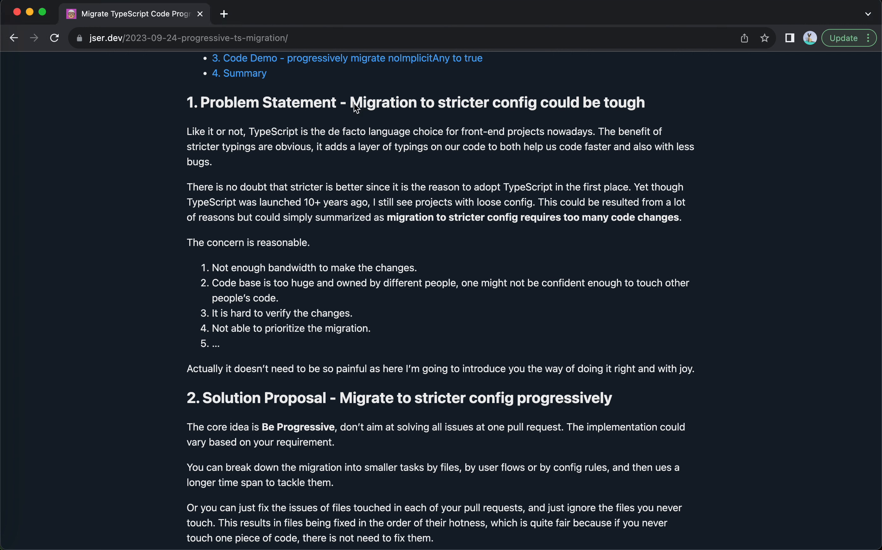
- Scroll through '2. Solution Proposal' until the Code Demo heading appears
scroll(down, 3)
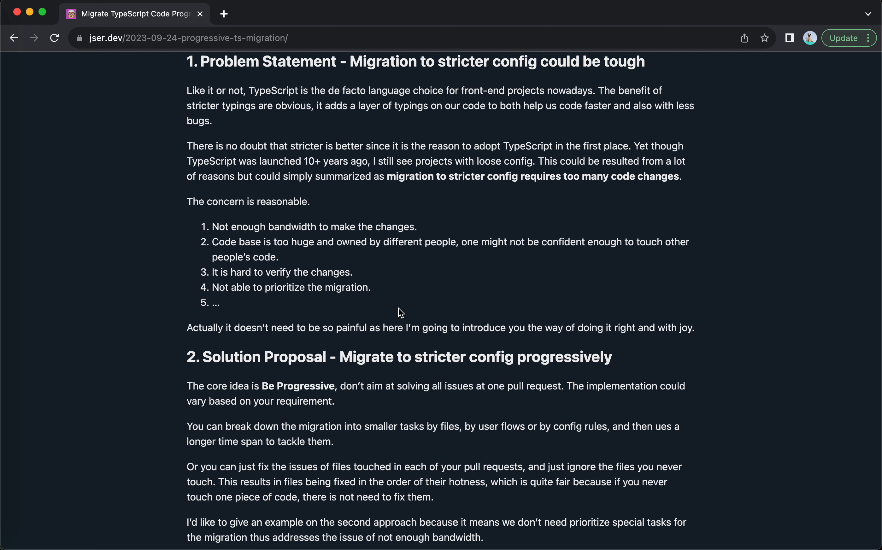
scroll(down, 3)
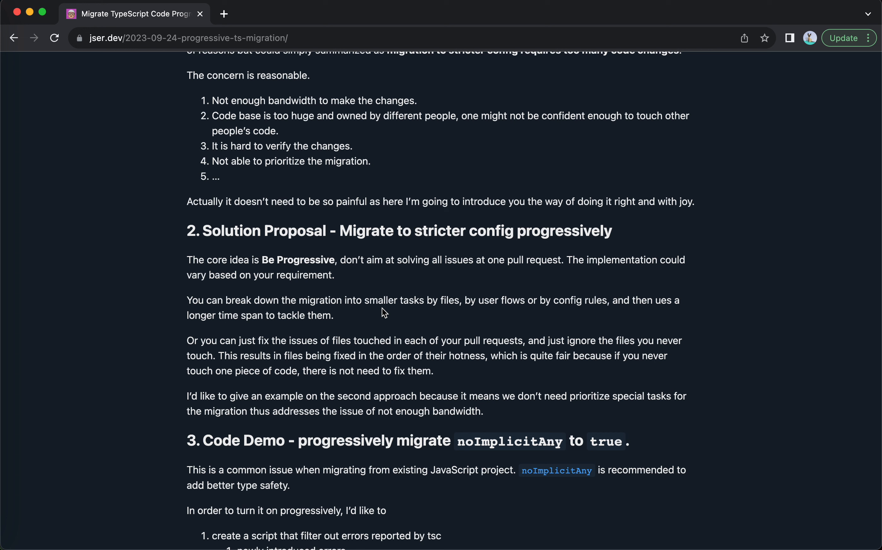
scroll(down, 3)
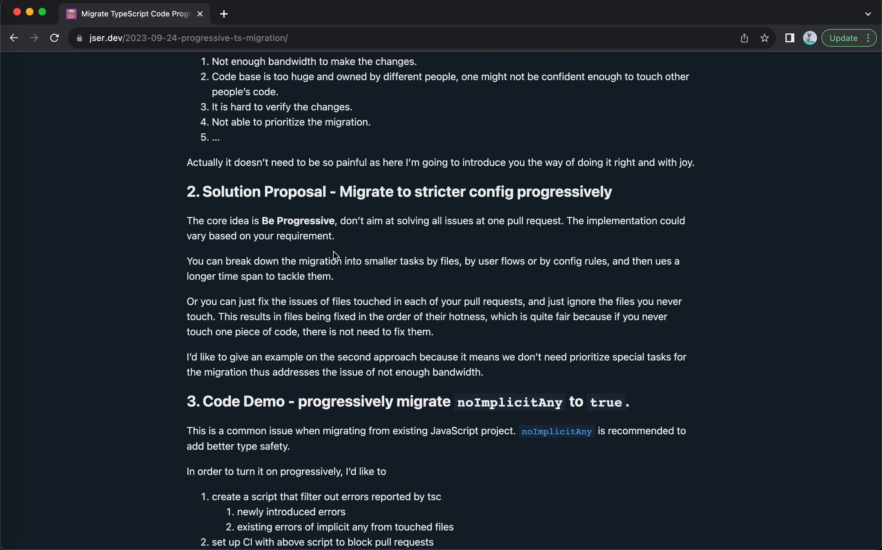
mouse_move(313, 352)
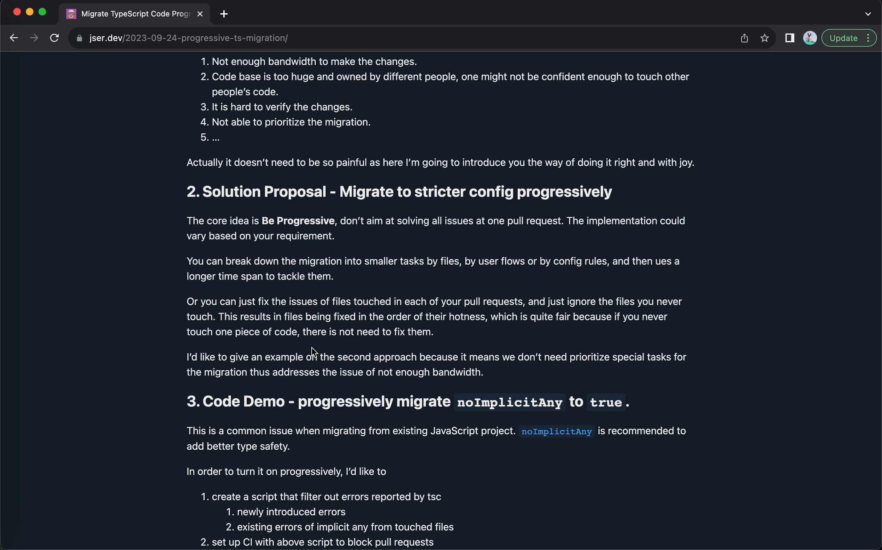
- Scroll slightly so all four numbered Code Demo plan steps are visible
scroll(down, 3)
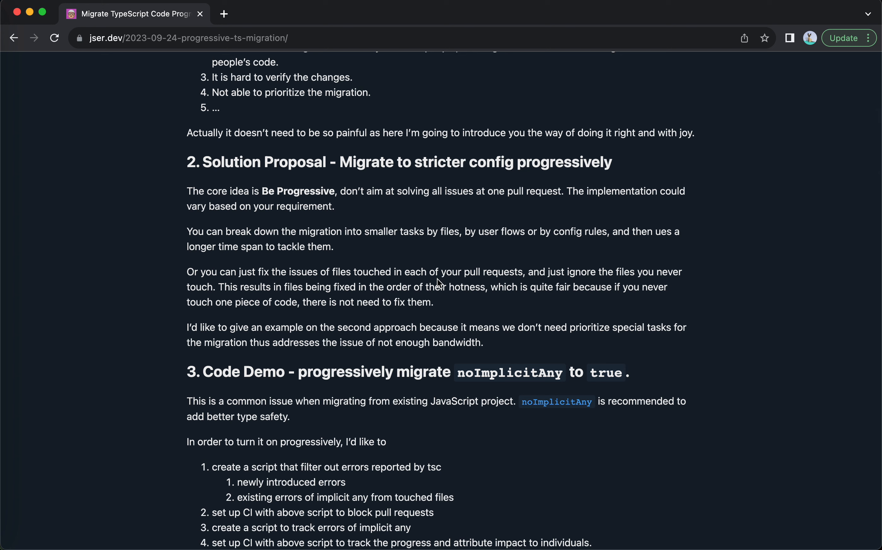
mouse_move(362, 297)
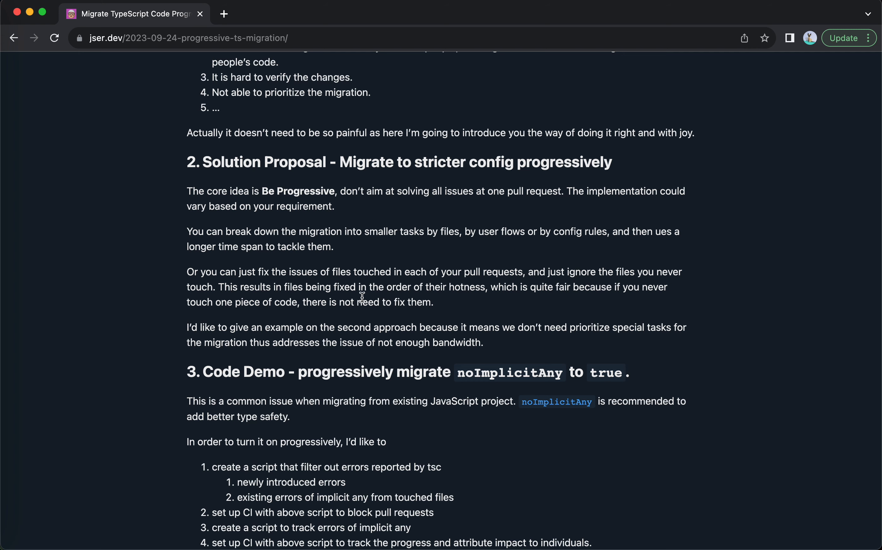
- Scroll to the demo's requirements list and the a.ts/b.ts code block
scroll(down, 3)
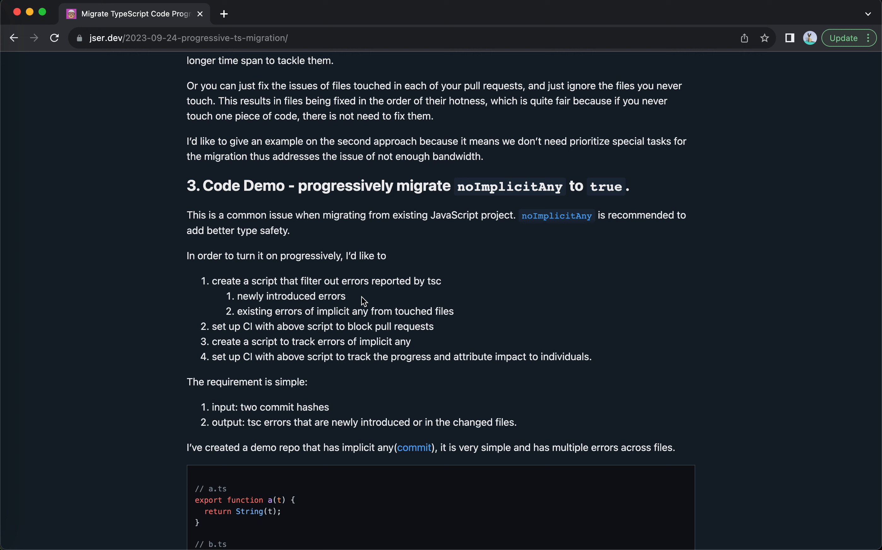
mouse_move(189, 180)
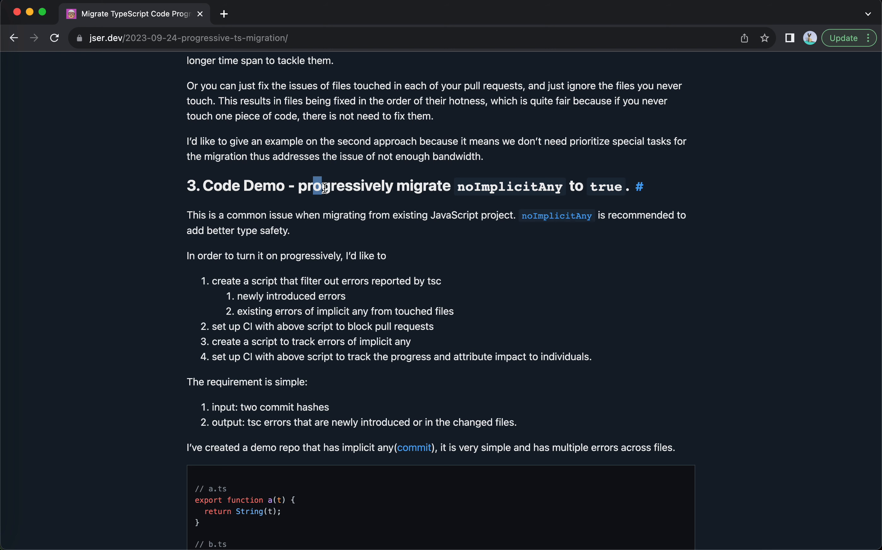
mouse_move(318, 244)
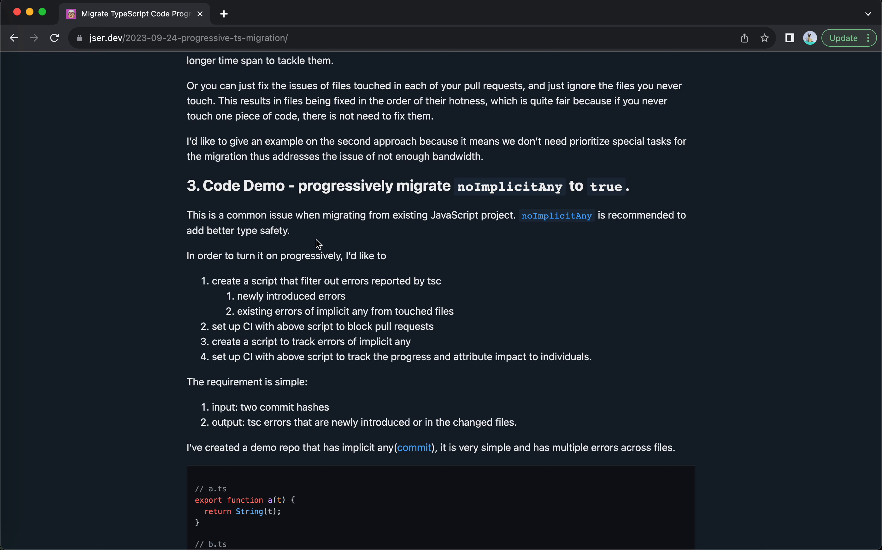
scroll(down, 3)
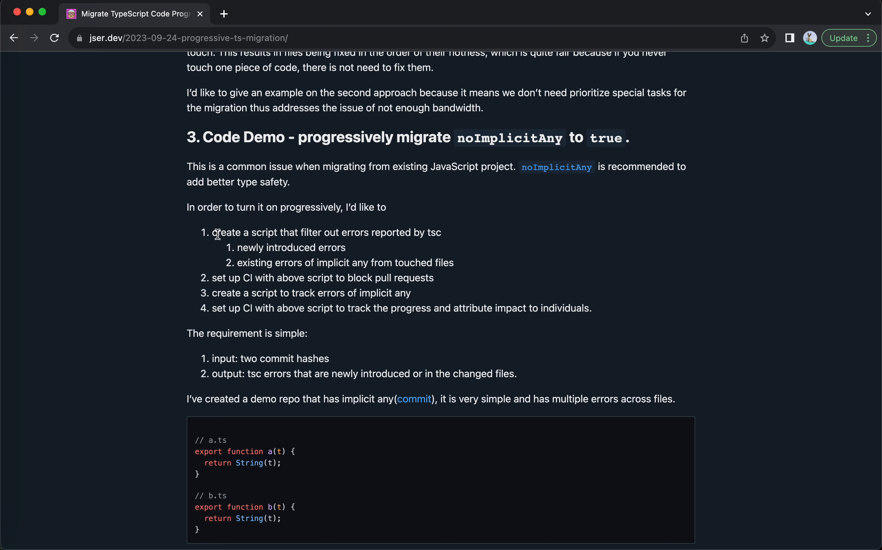
mouse_move(377, 239)
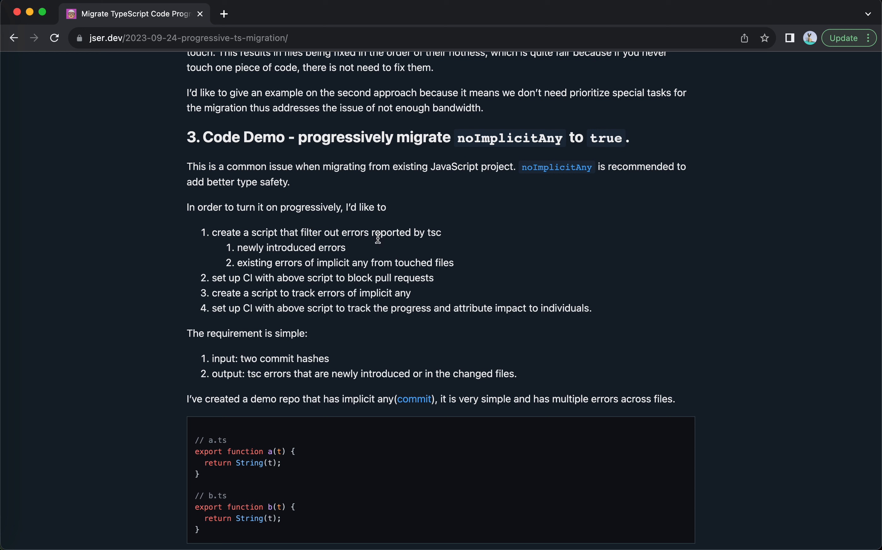
mouse_move(452, 242)
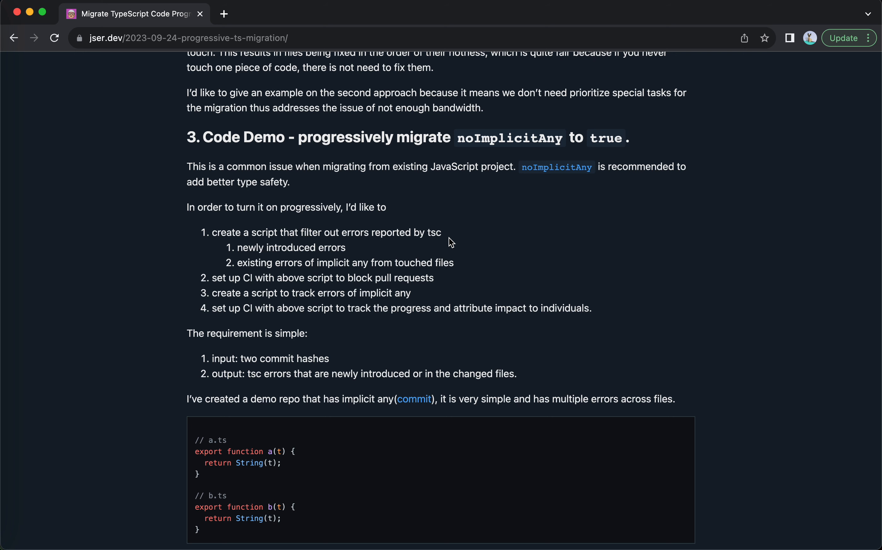
mouse_move(236, 278)
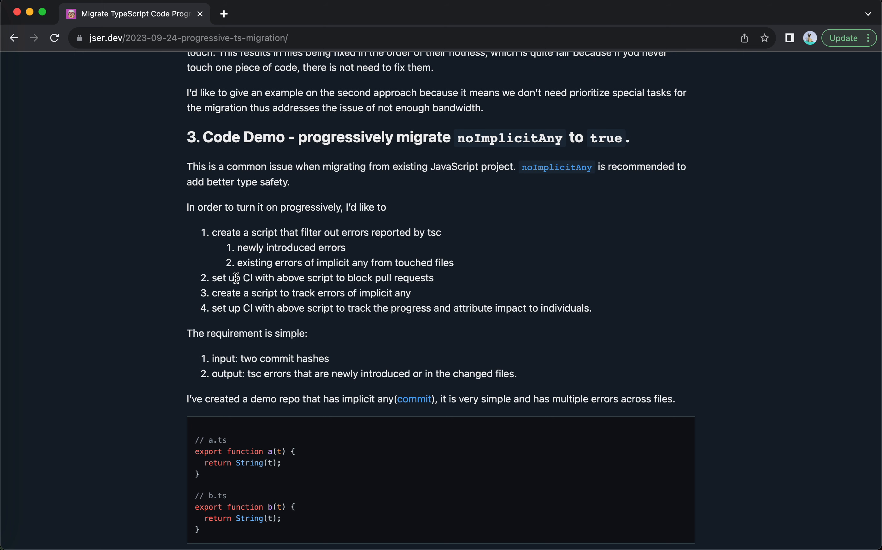
- Scroll past the demo code to the non-strict tsconfig note and its compilerOptions snippet
scroll(down, 3)
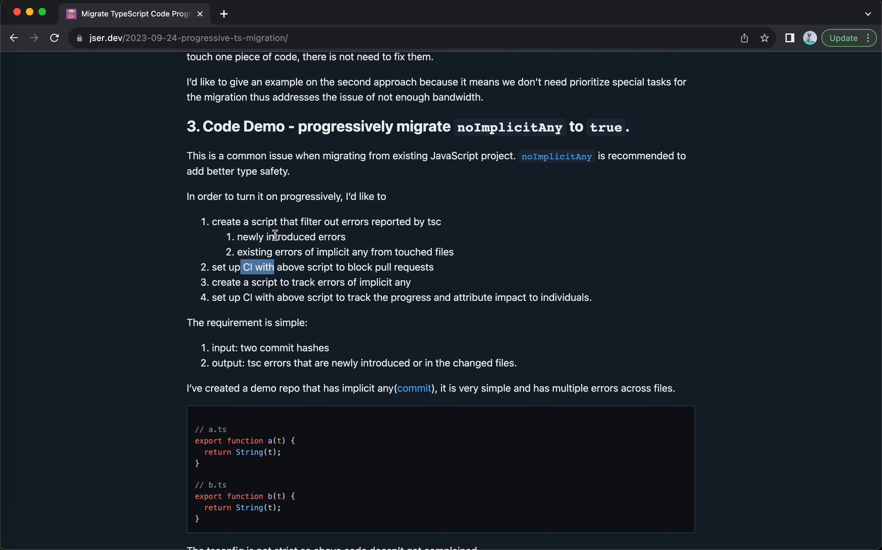
mouse_move(454, 277)
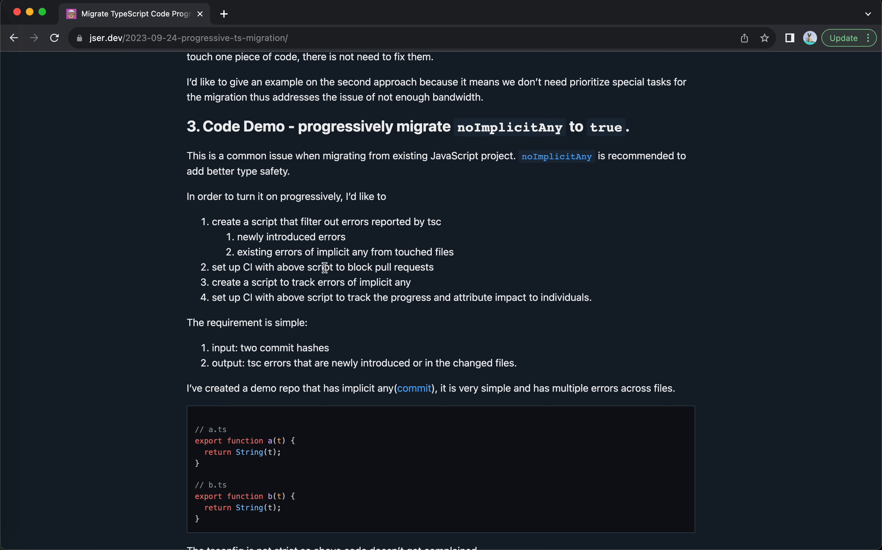
mouse_move(444, 271)
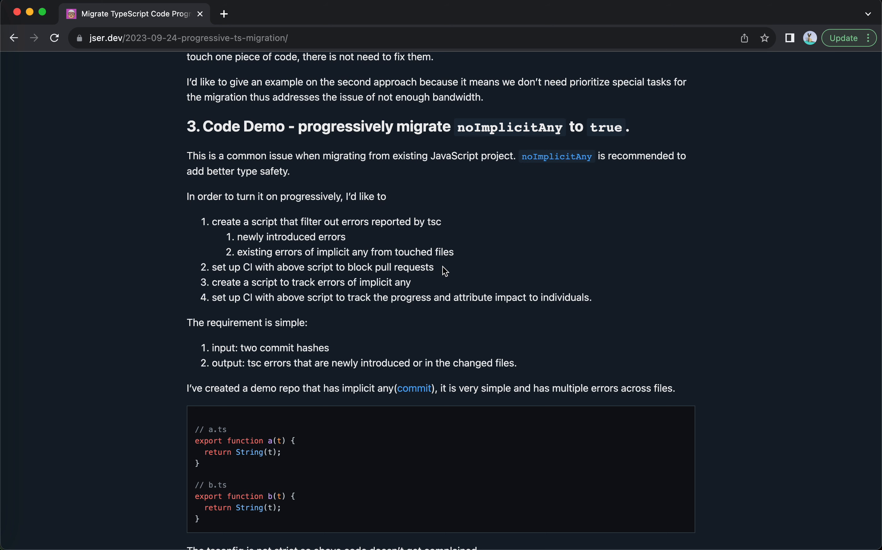
scroll(down, 3)
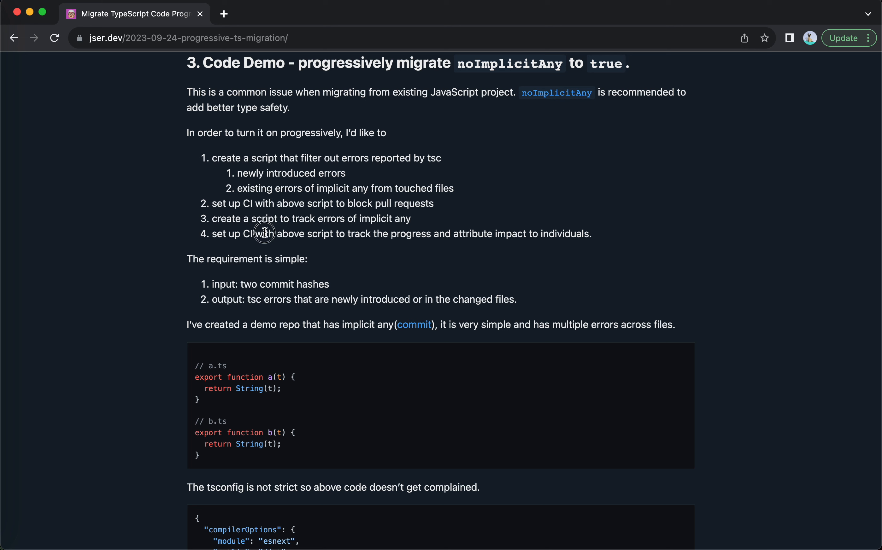
mouse_move(442, 236)
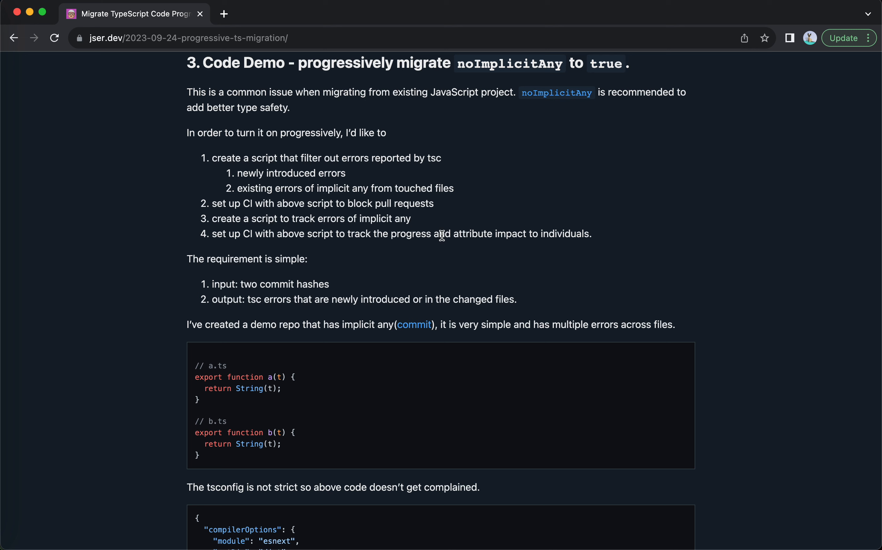
mouse_move(409, 236)
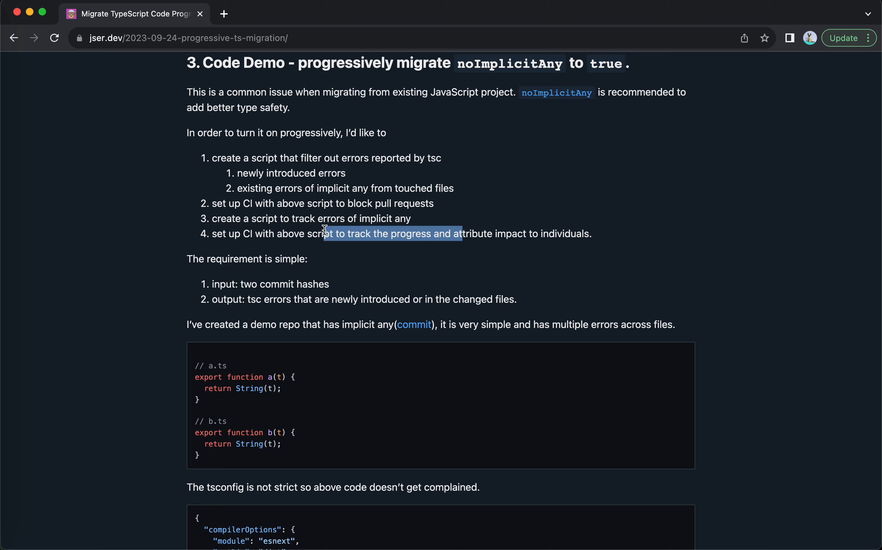
mouse_move(213, 160)
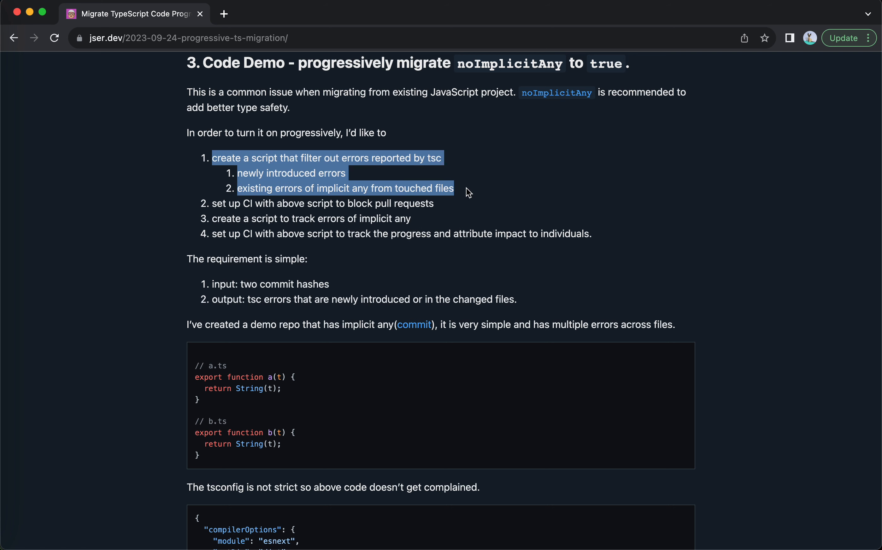
click(221, 158)
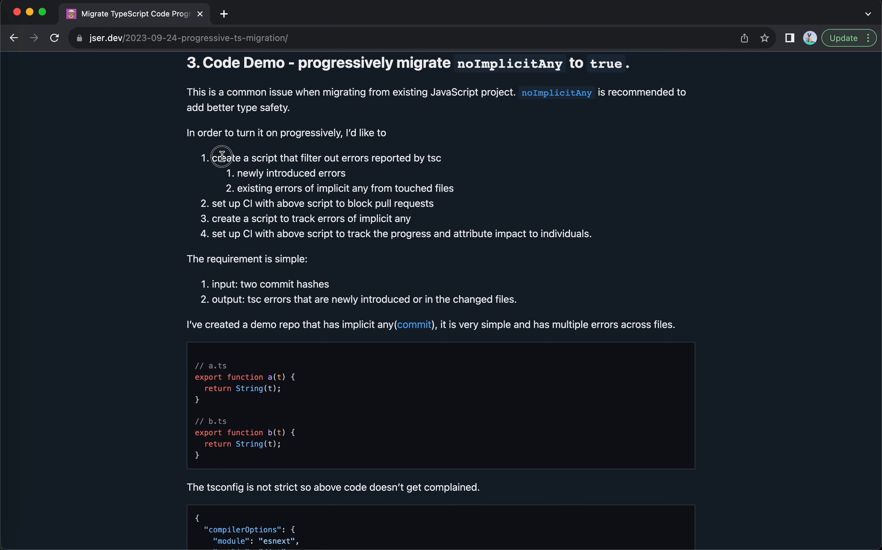
mouse_move(244, 204)
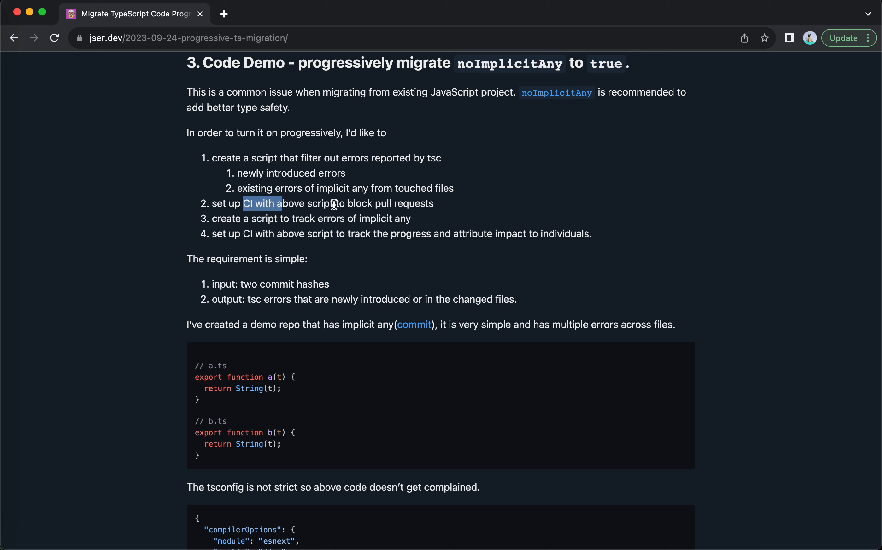
mouse_move(387, 236)
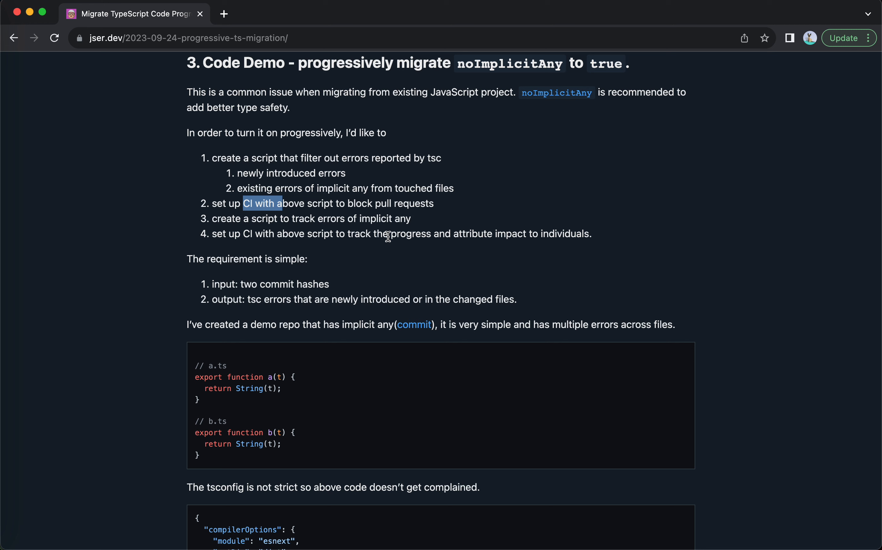
mouse_move(582, 240)
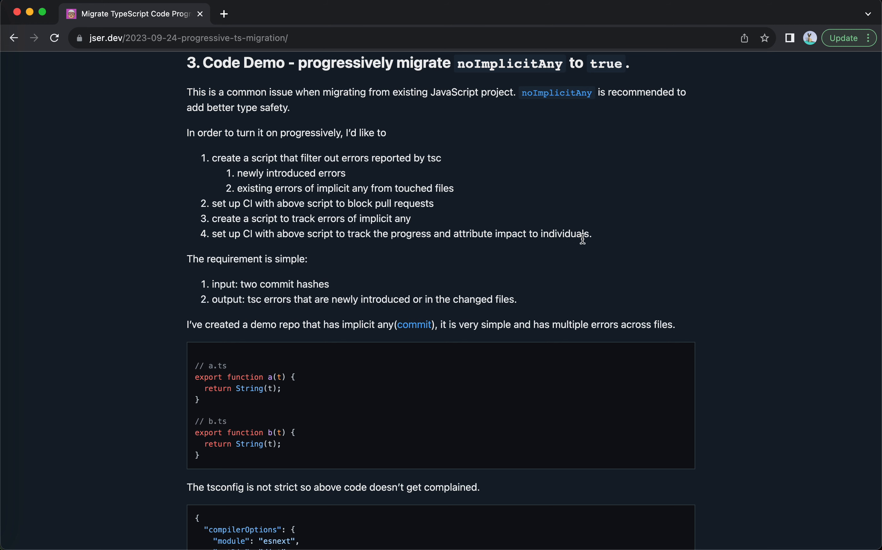
mouse_move(523, 238)
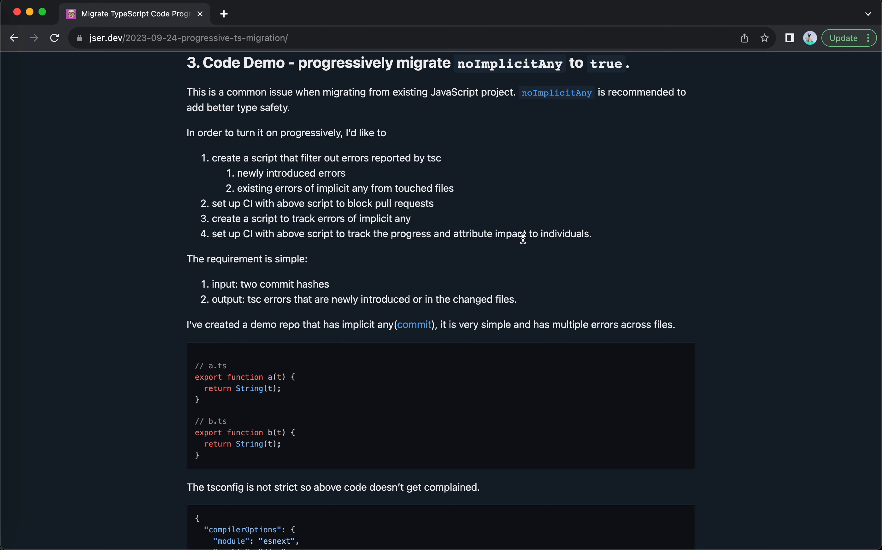
mouse_move(535, 234)
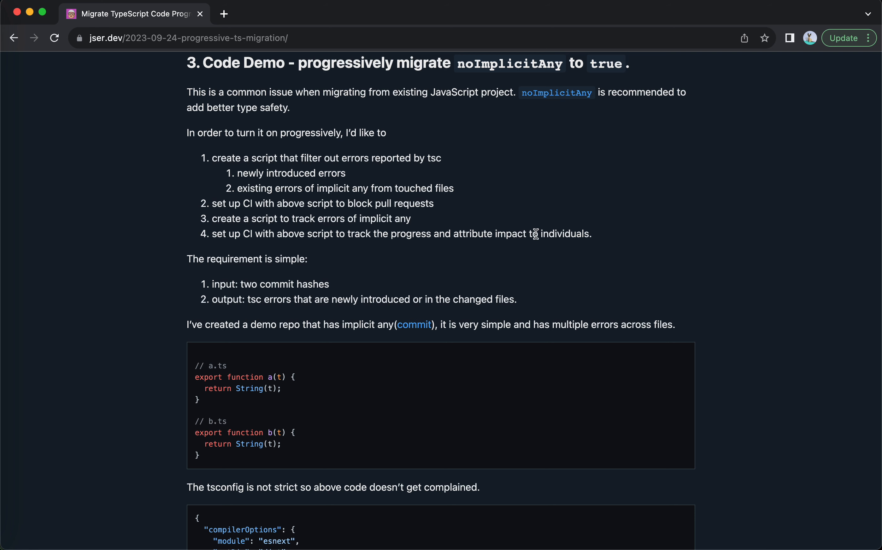
- Scroll to the 'commit' link and open the demo repo commit in a new tab
scroll(down, 3)
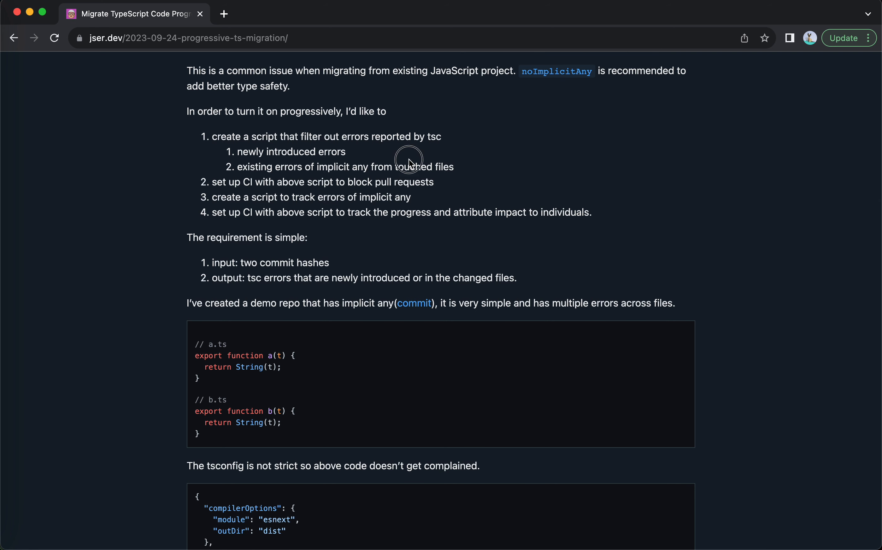
mouse_move(242, 226)
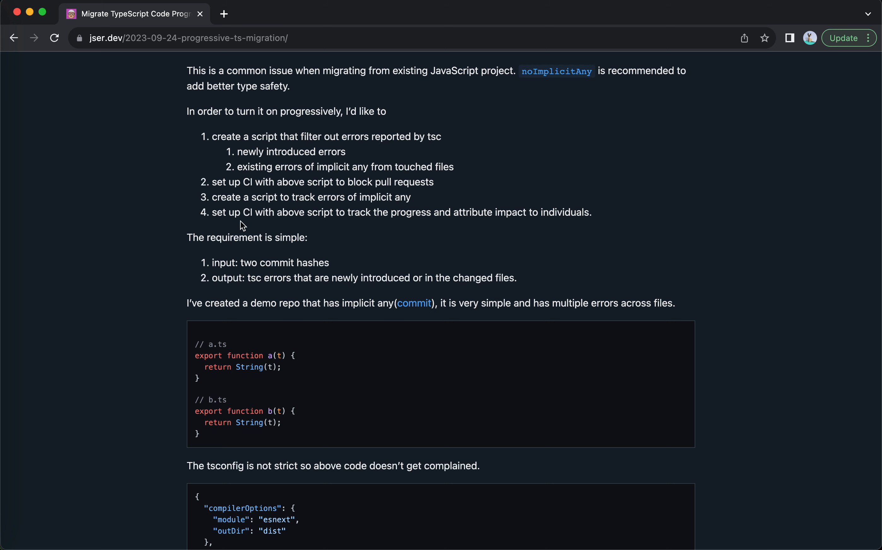
scroll(down, 3)
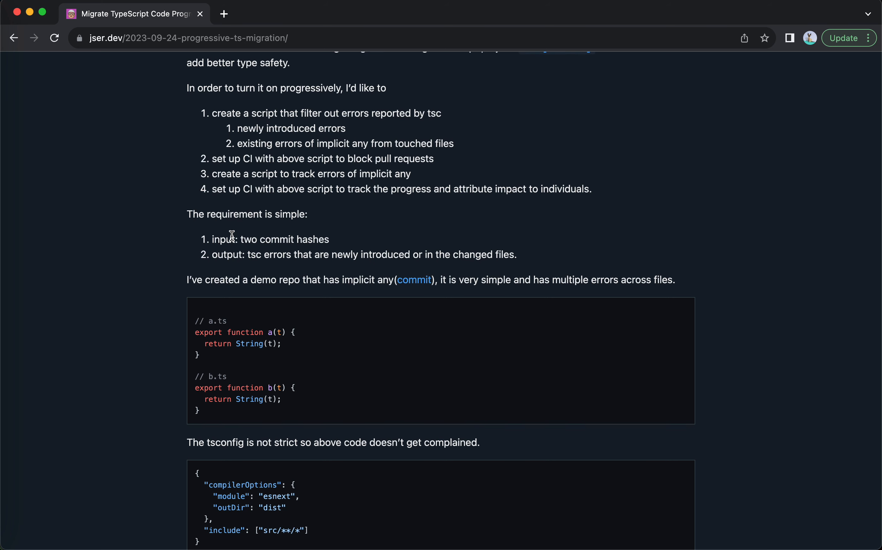
mouse_move(226, 274)
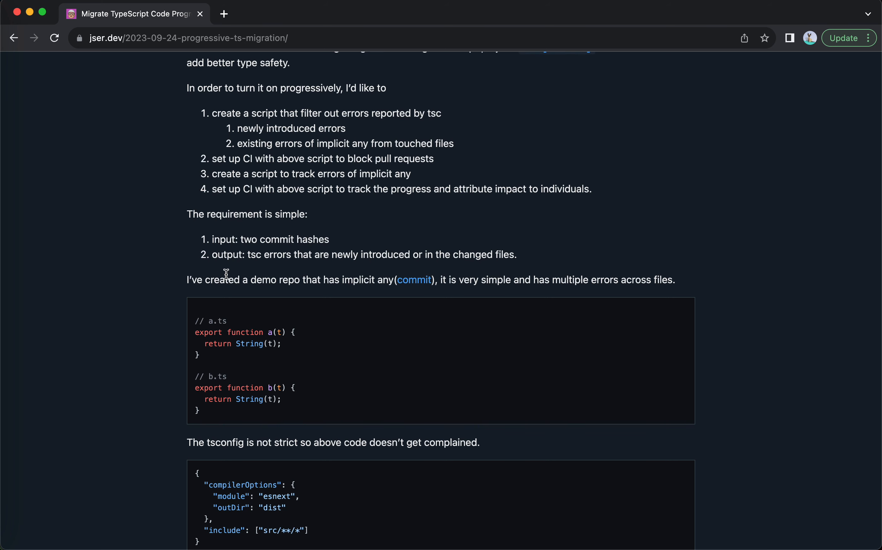
mouse_move(269, 251)
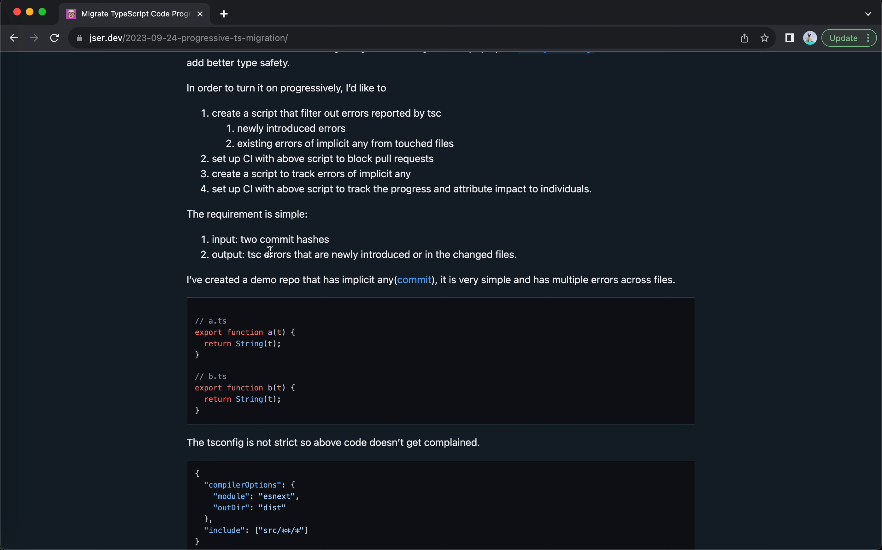
mouse_move(256, 108)
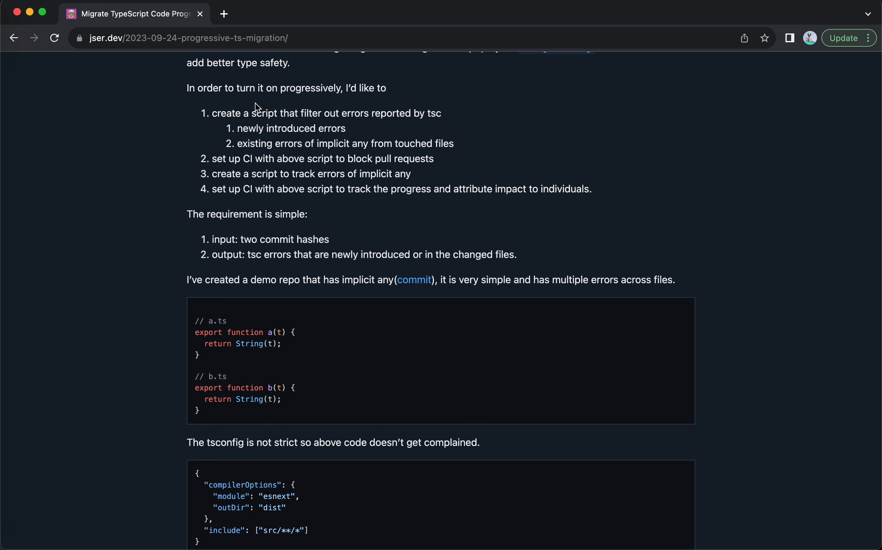
scroll(down, 3)
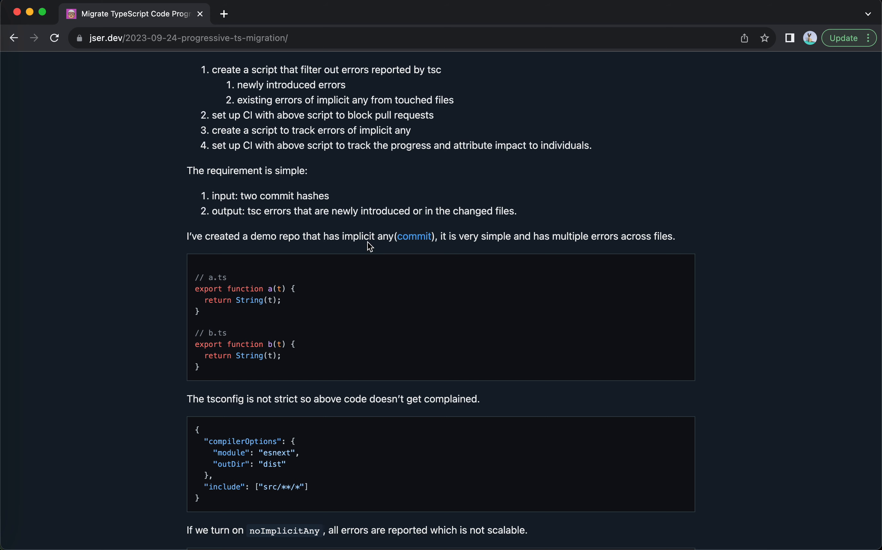
click(413, 235)
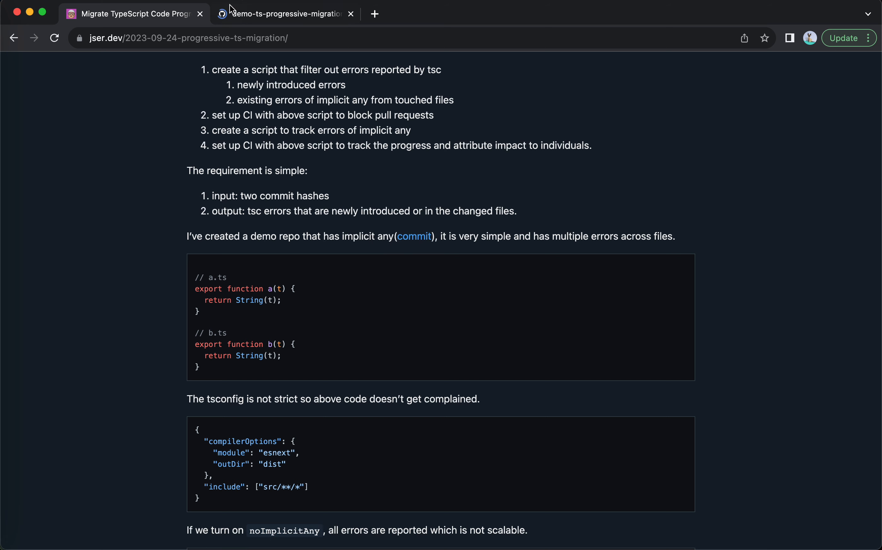
- Switch to the GitHub tab and view src/a.ts and b.ts in the demo repo
click(283, 13)
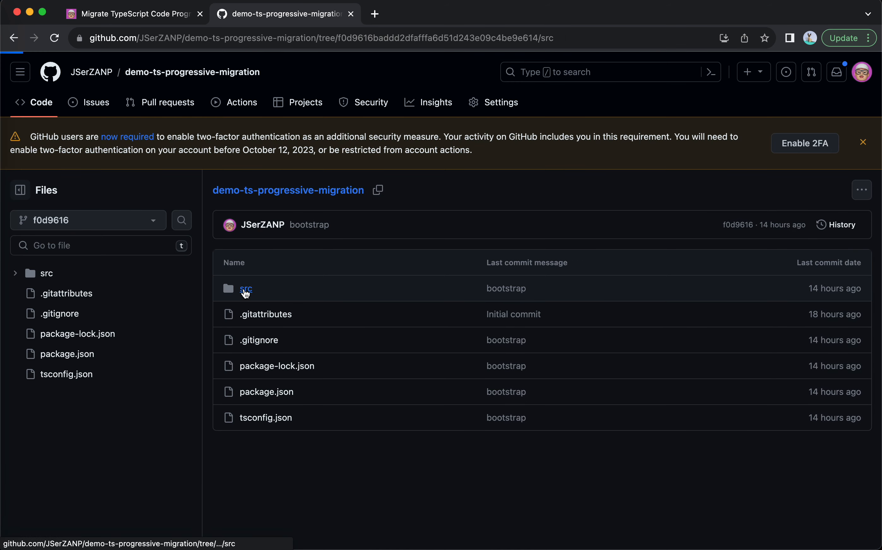
click(246, 288)
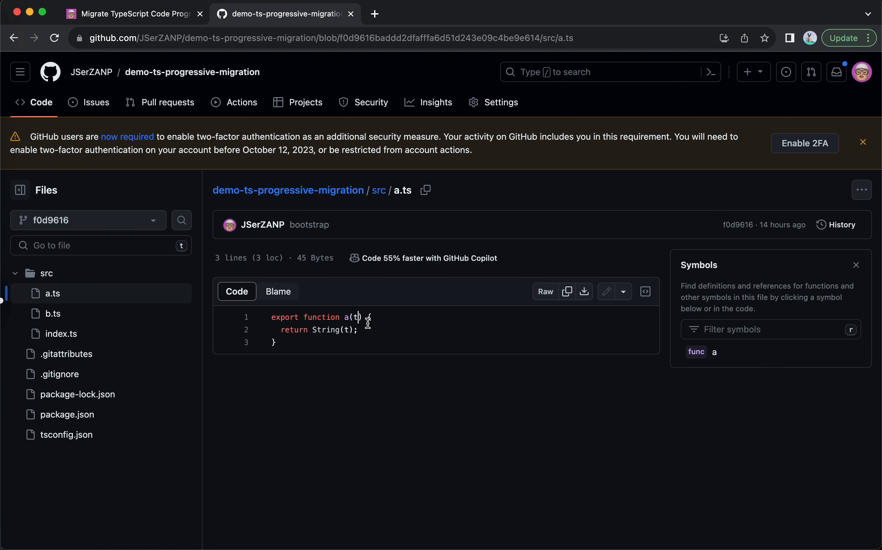
click(54, 314)
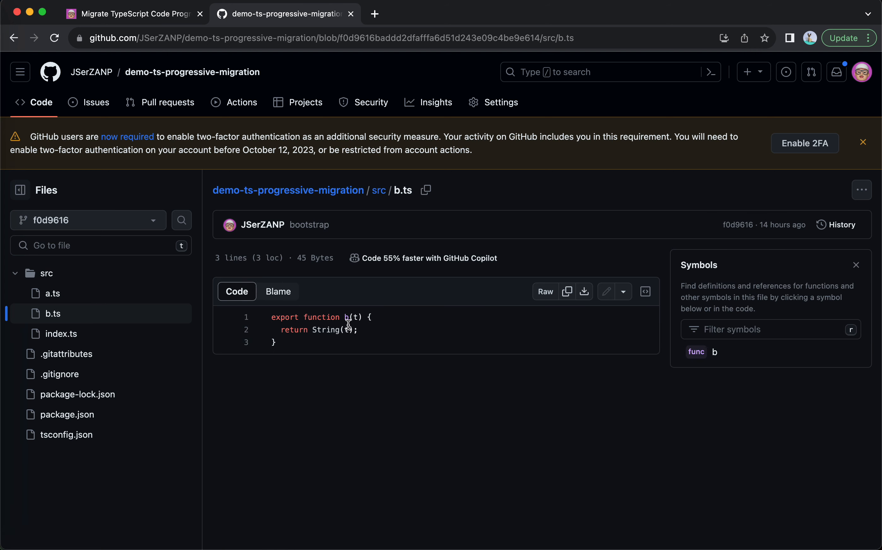
- View tsconfig.json at the repo root, then return to the jser.dev post tab
click(379, 190)
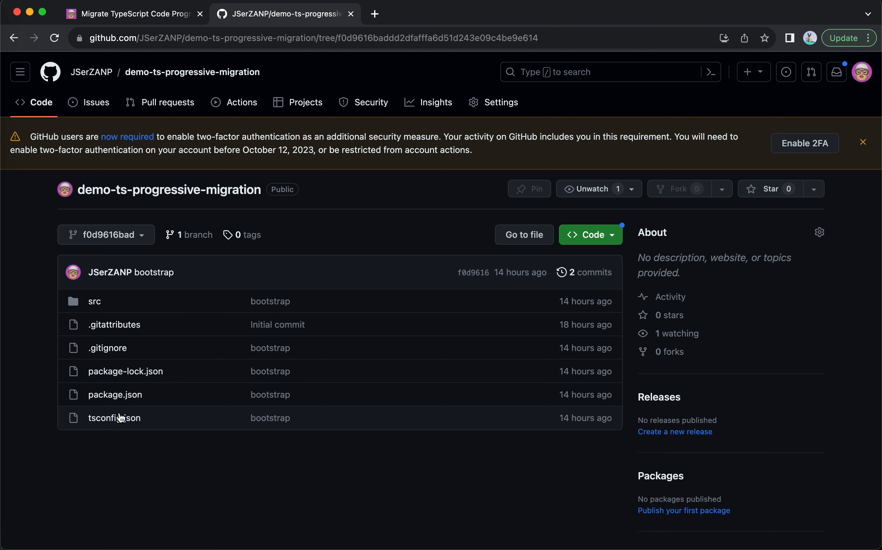
click(114, 418)
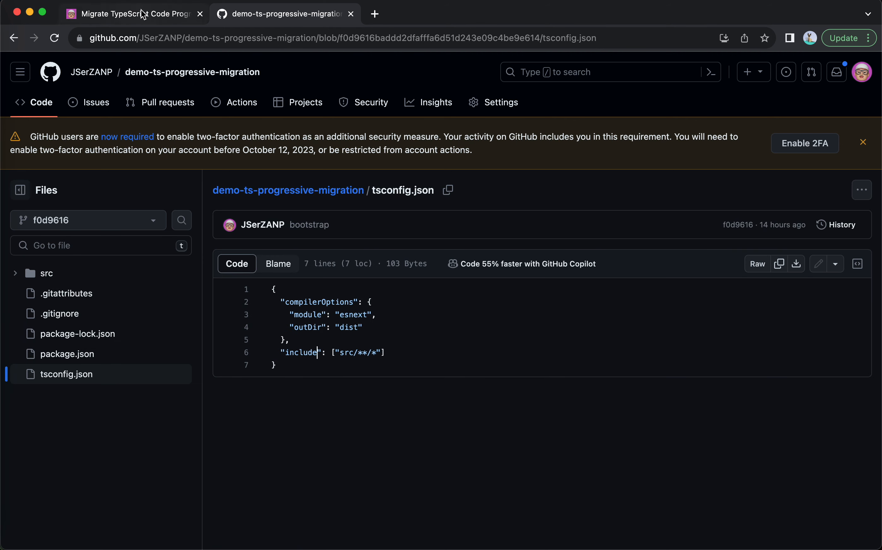
click(132, 13)
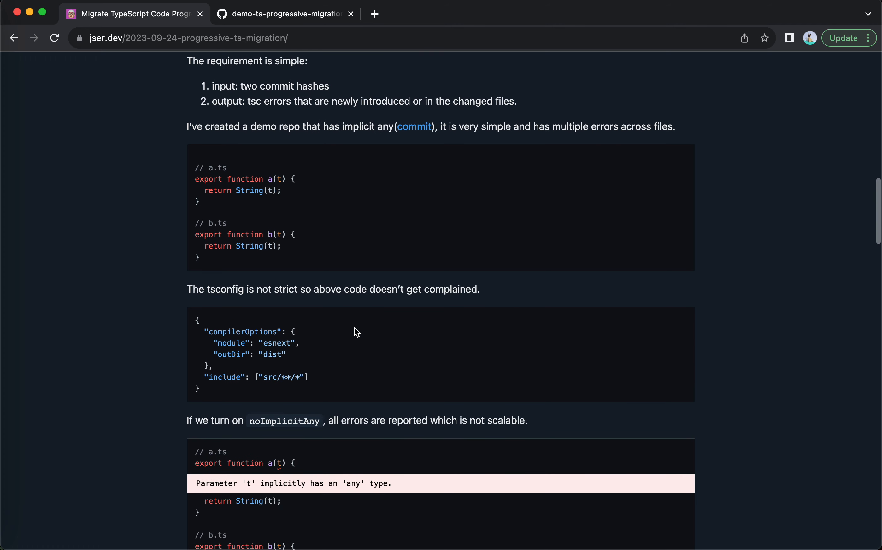
mouse_move(312, 367)
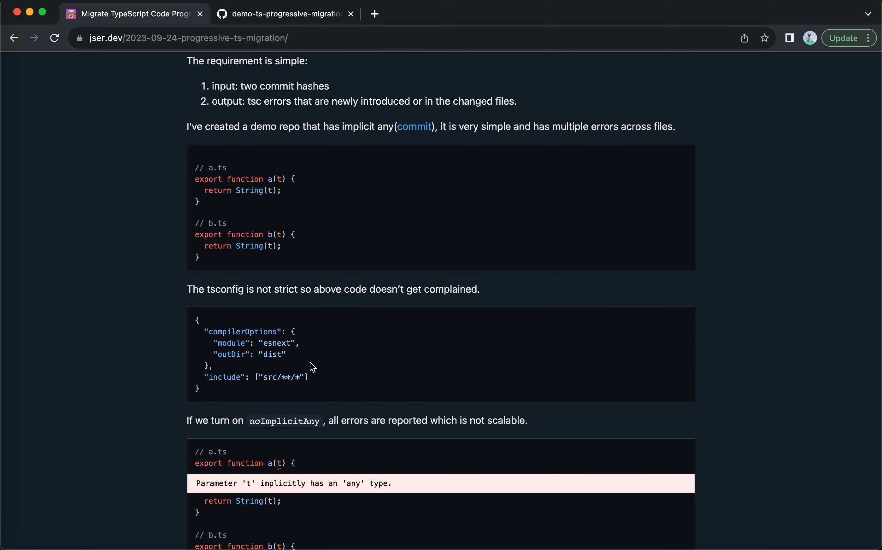
- Scroll past the noImplicitAny error examples for a.ts and b.ts to the collectTscDiagnostics code
scroll(down, 3)
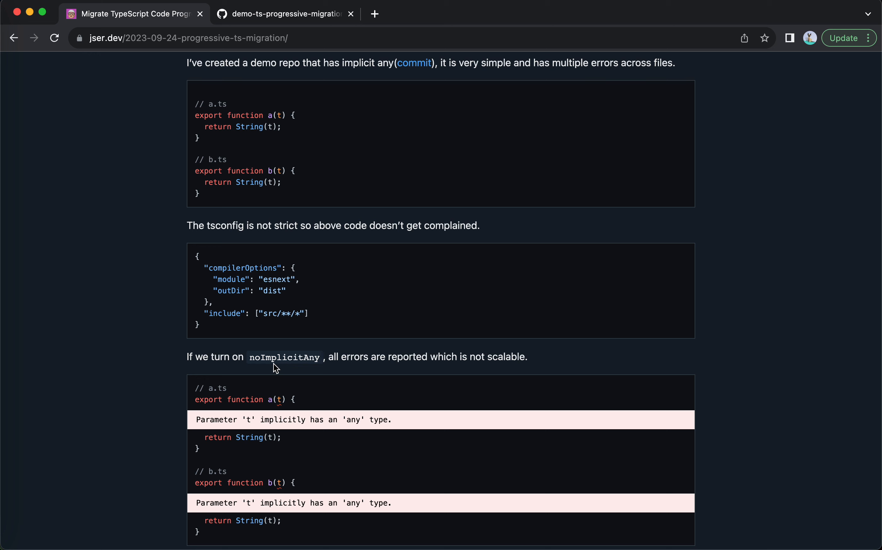
scroll(up, 3)
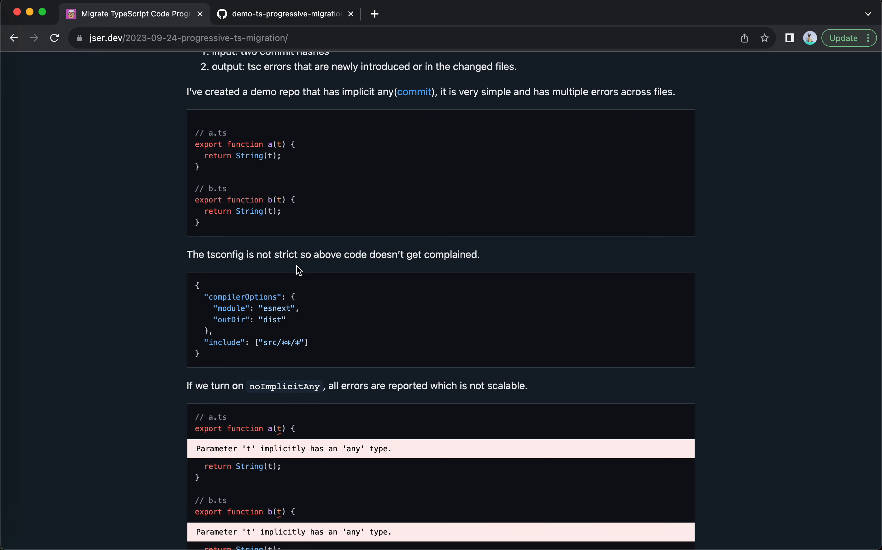
mouse_move(272, 319)
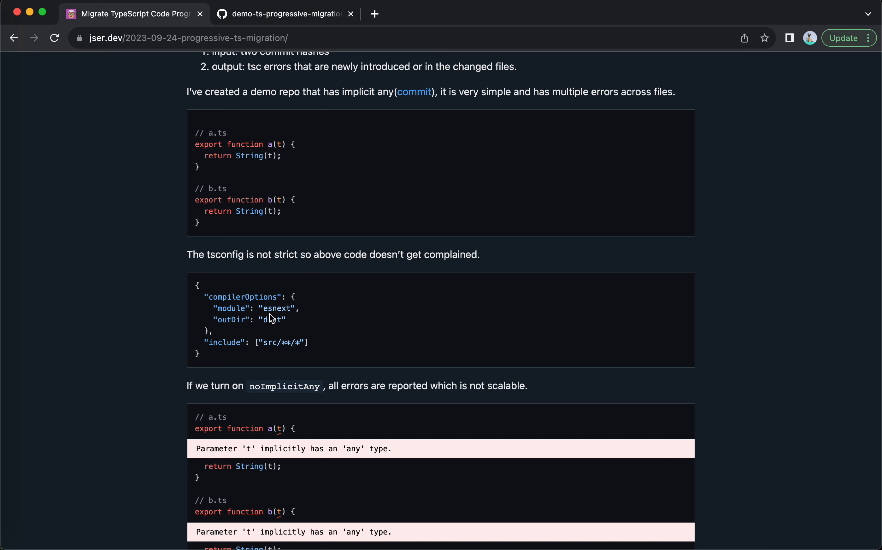
scroll(down, 3)
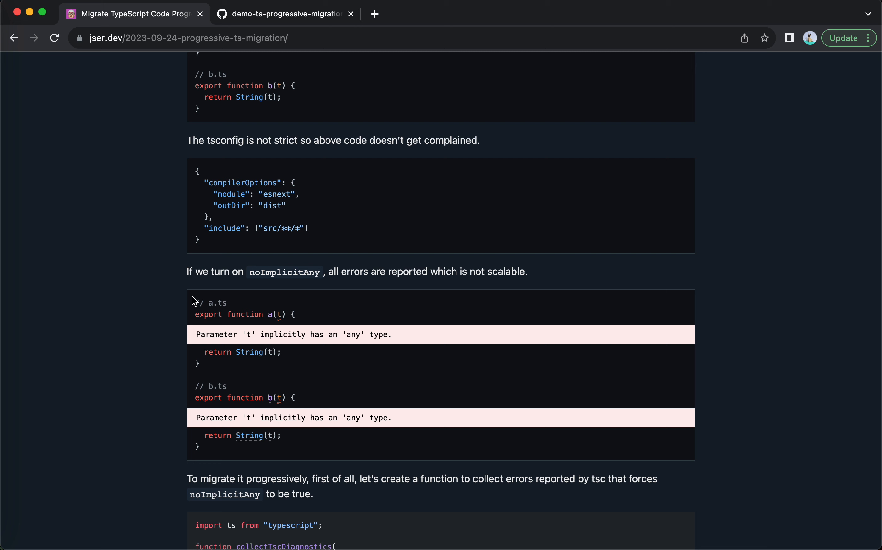
mouse_move(258, 334)
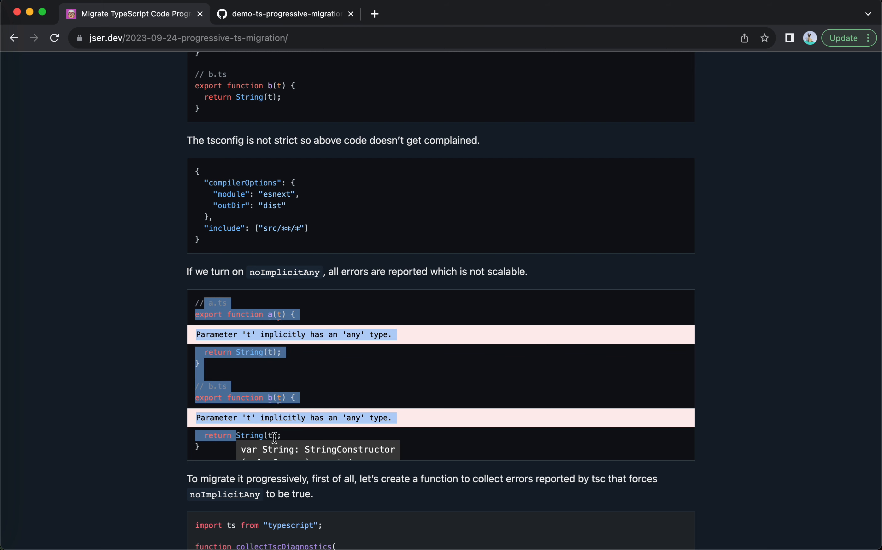
scroll(down, 3)
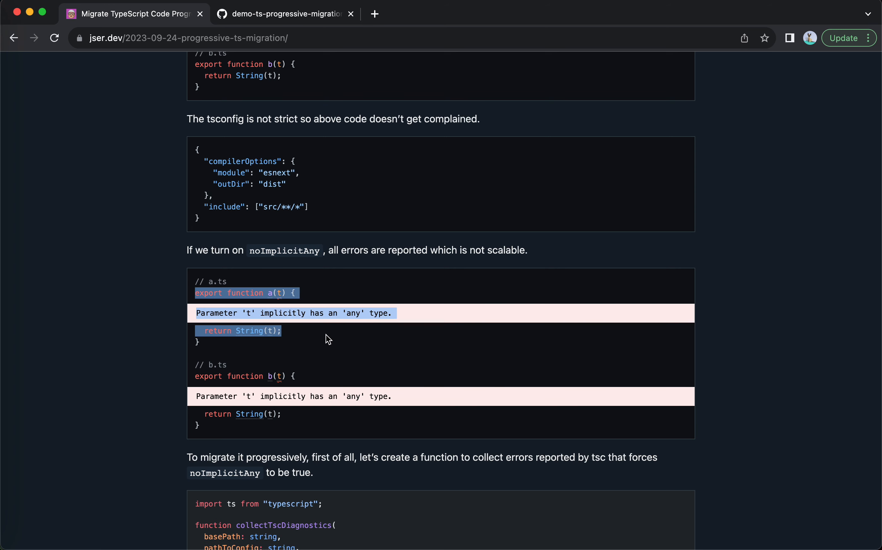
scroll(down, 3)
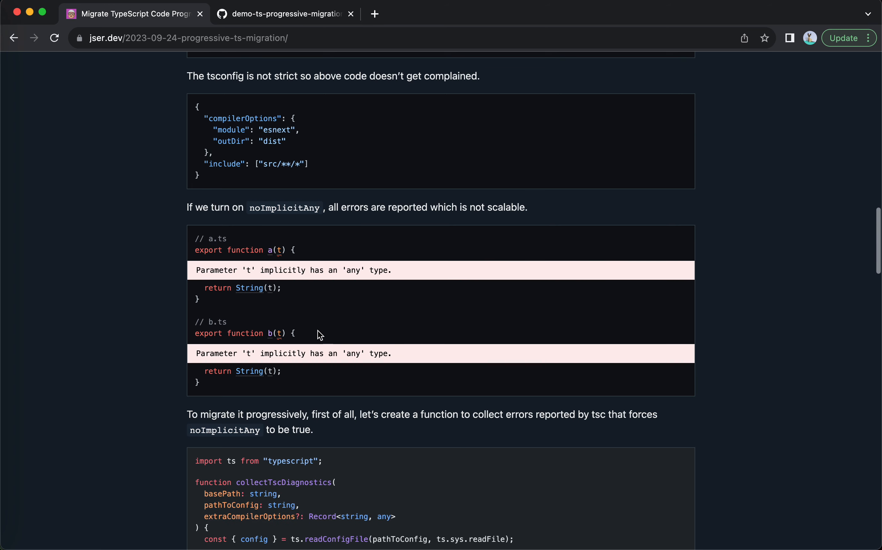
mouse_move(345, 309)
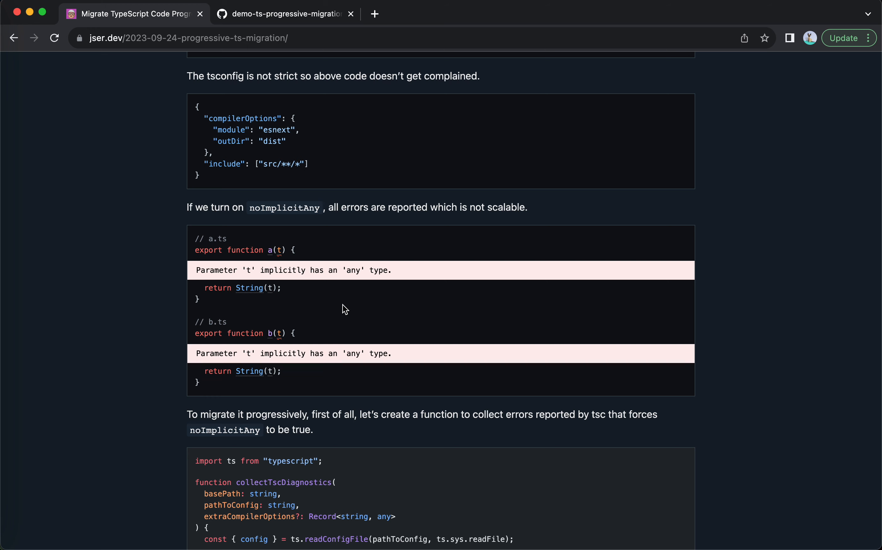
scroll(down, 3)
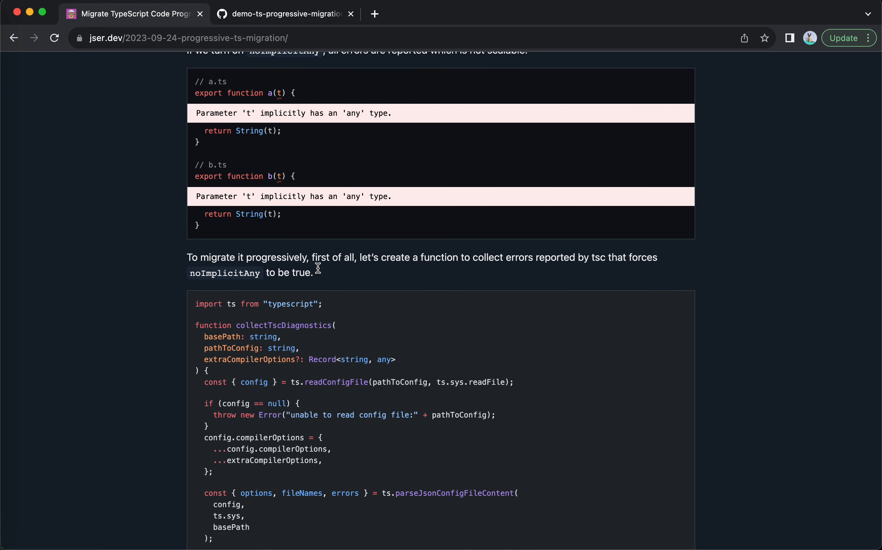
mouse_move(359, 281)
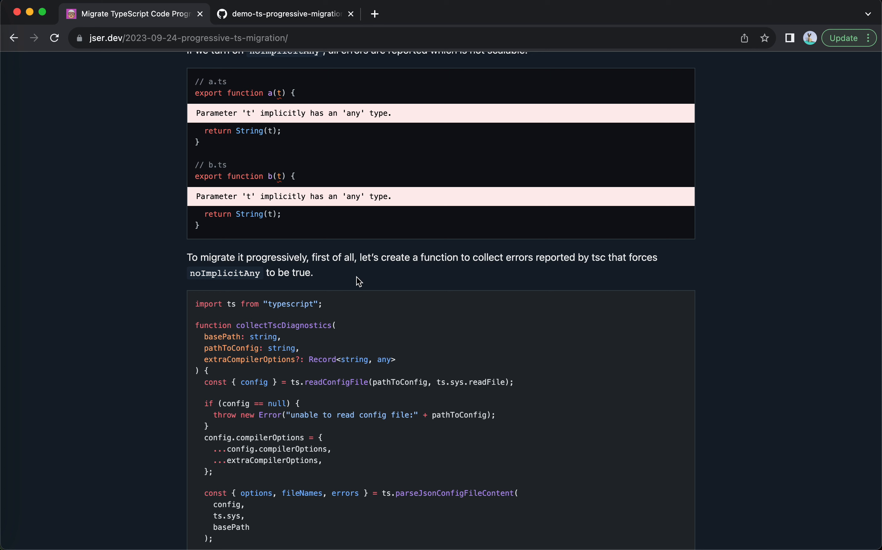
mouse_move(331, 219)
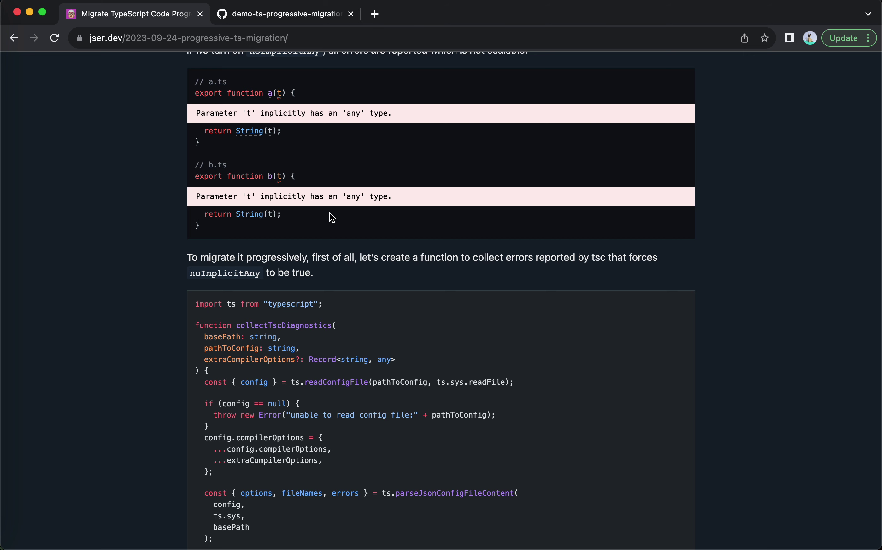
scroll(down, 3)
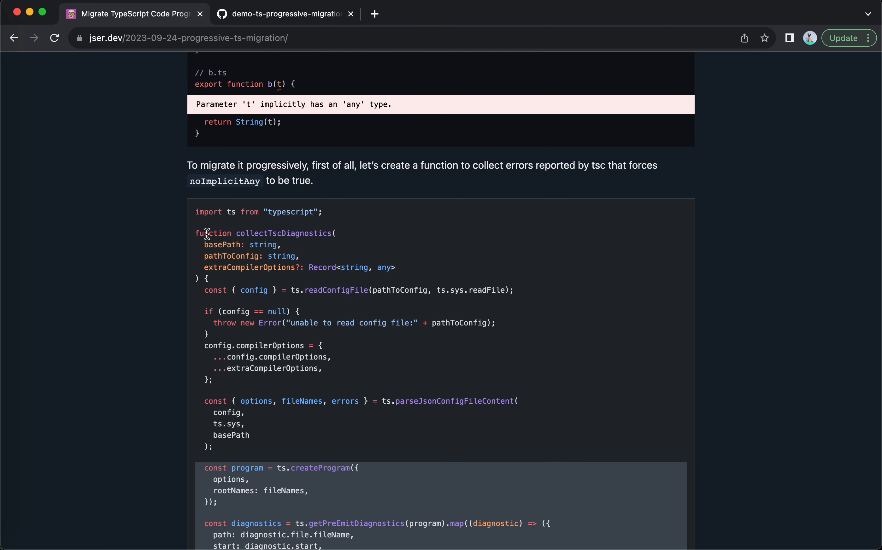
scroll(down, 3)
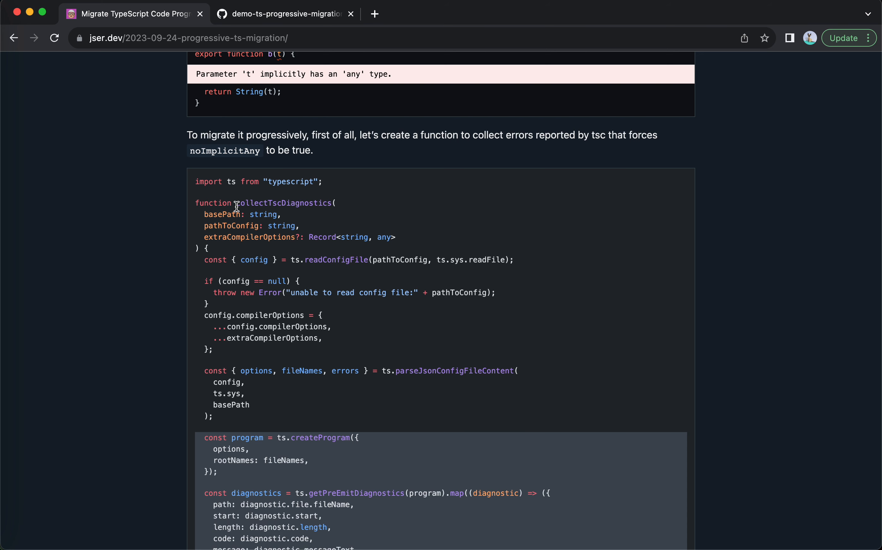
mouse_move(278, 214)
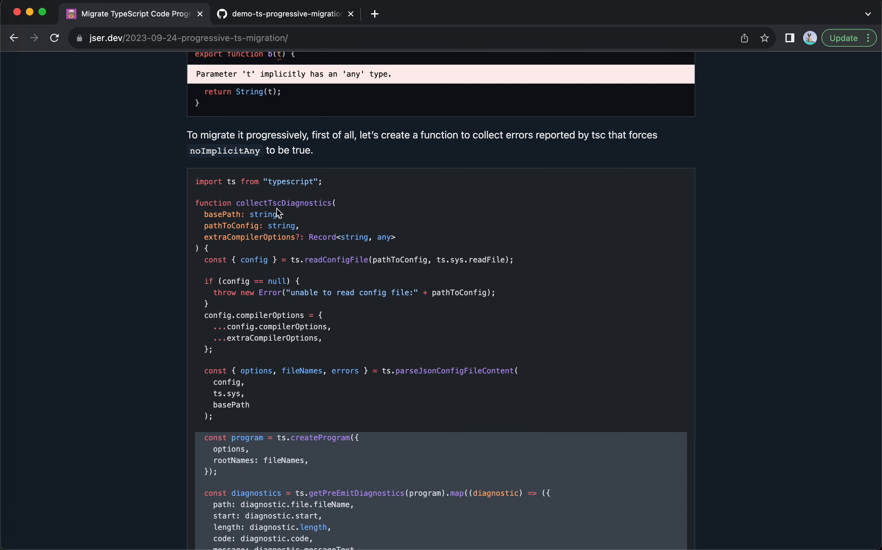
mouse_move(289, 221)
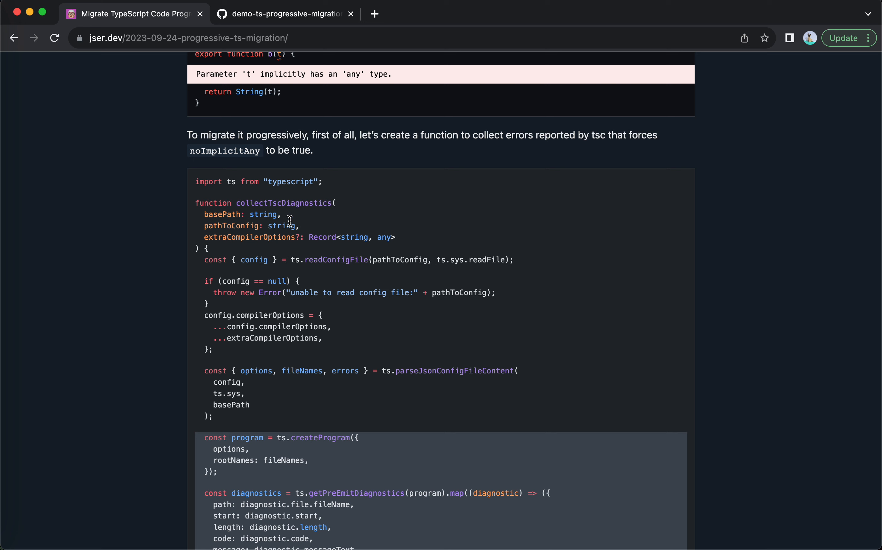
mouse_move(330, 203)
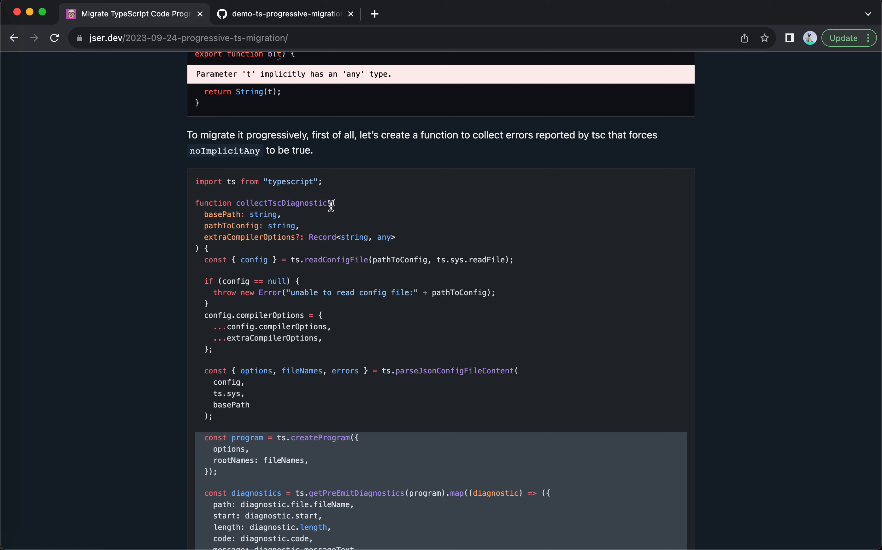
mouse_move(283, 203)
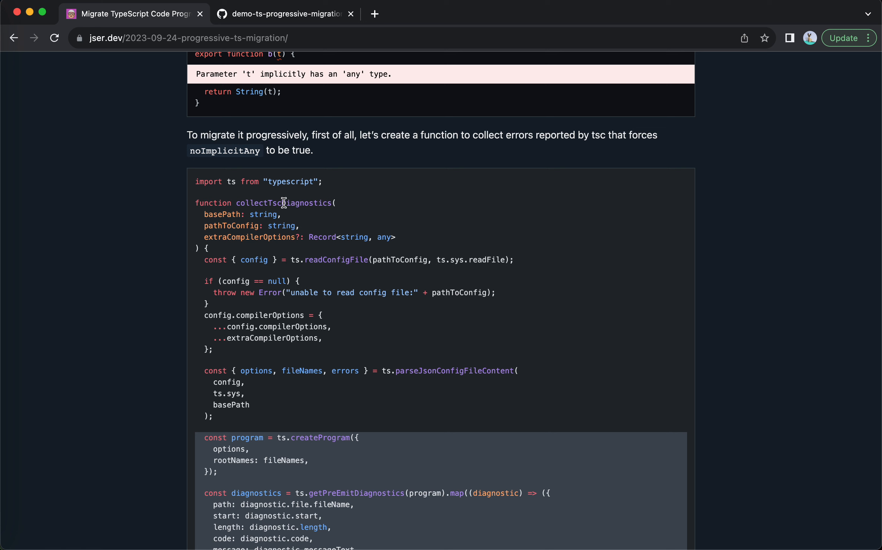
mouse_move(318, 215)
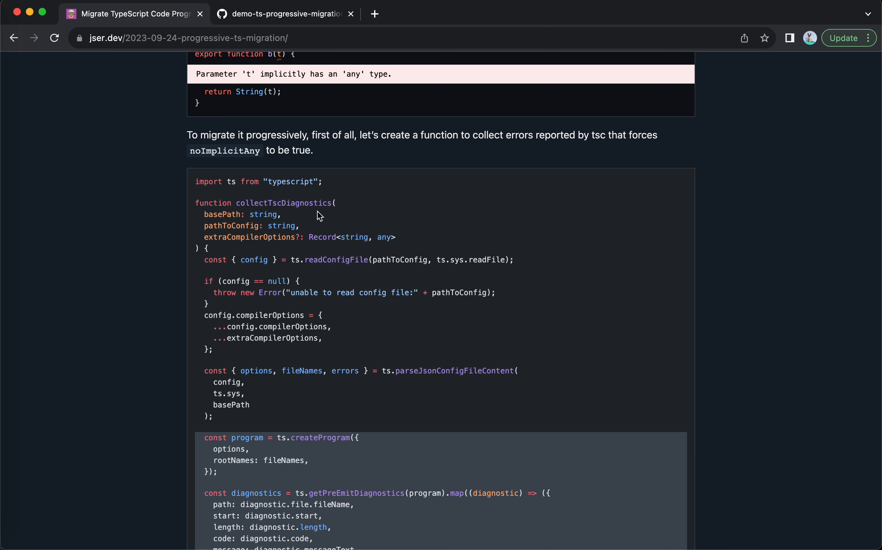
mouse_move(303, 263)
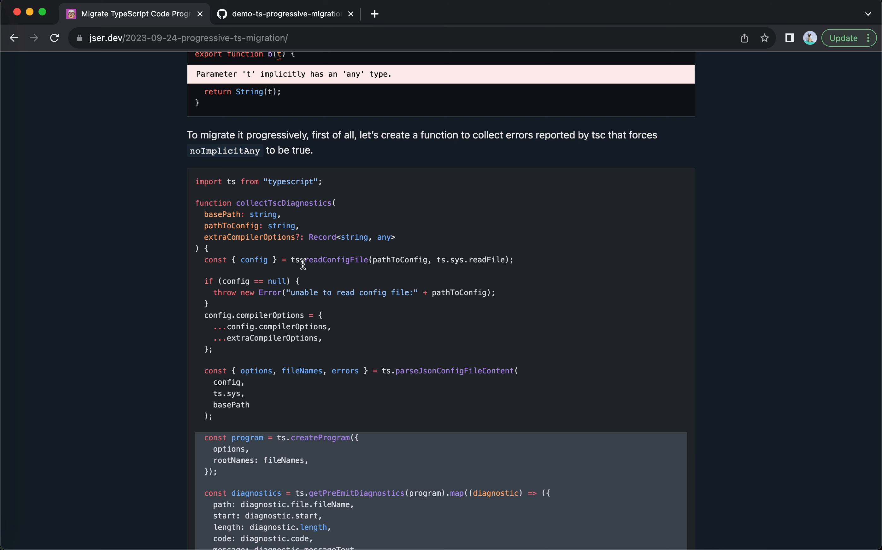
scroll(down, 3)
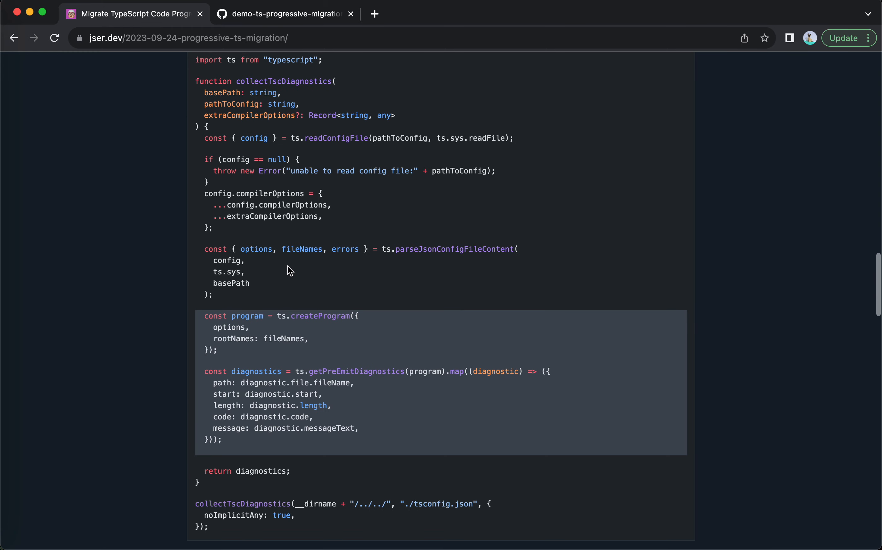
mouse_move(212, 184)
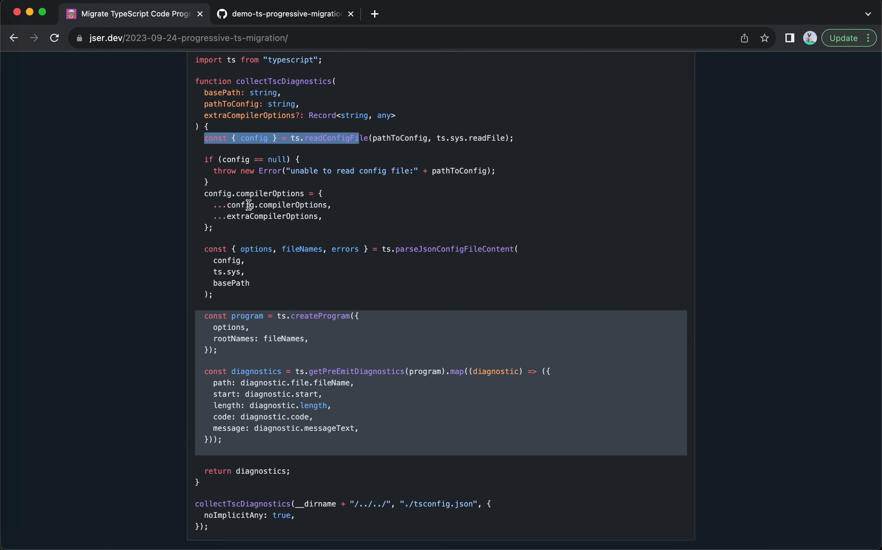
scroll(down, 3)
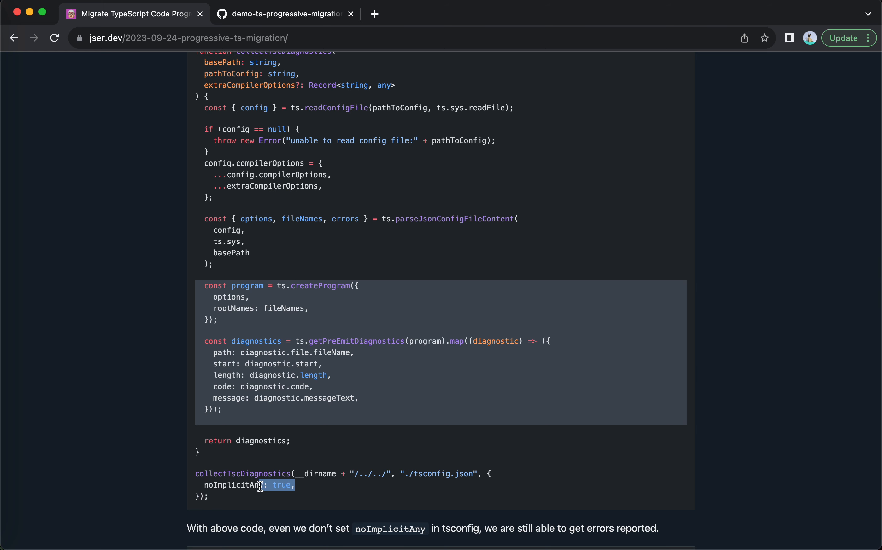
mouse_move(238, 215)
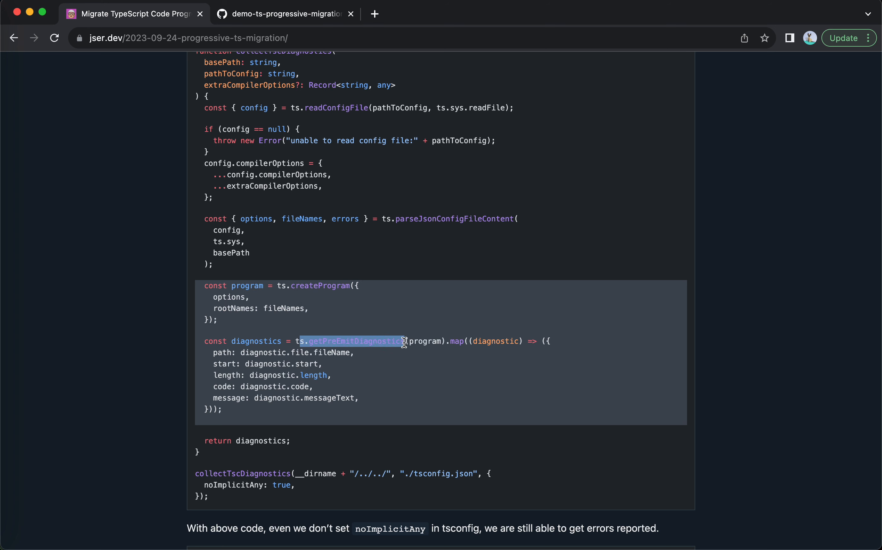
click(382, 341)
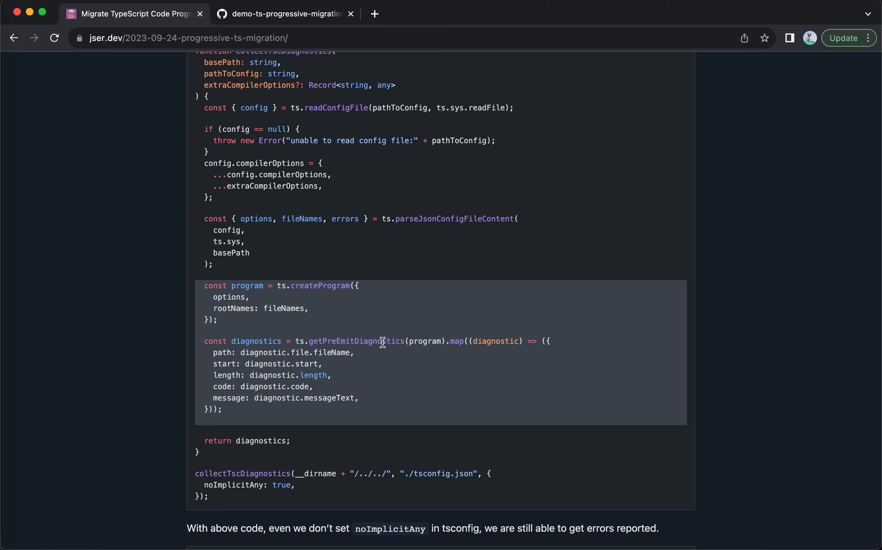
mouse_move(353, 345)
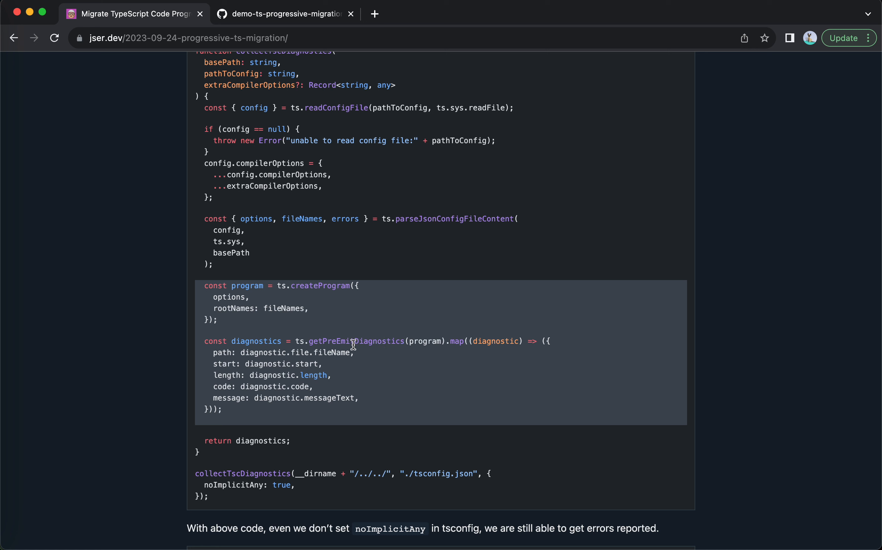
mouse_move(344, 345)
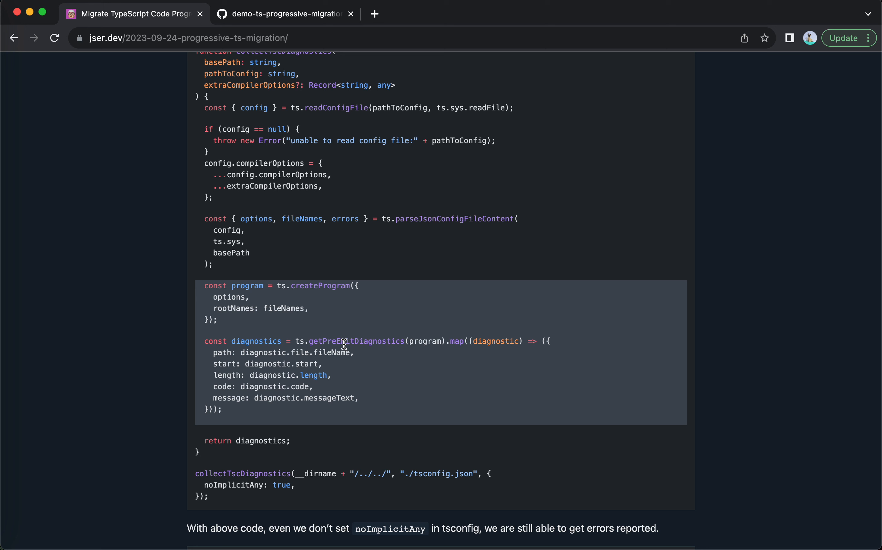
mouse_move(226, 350)
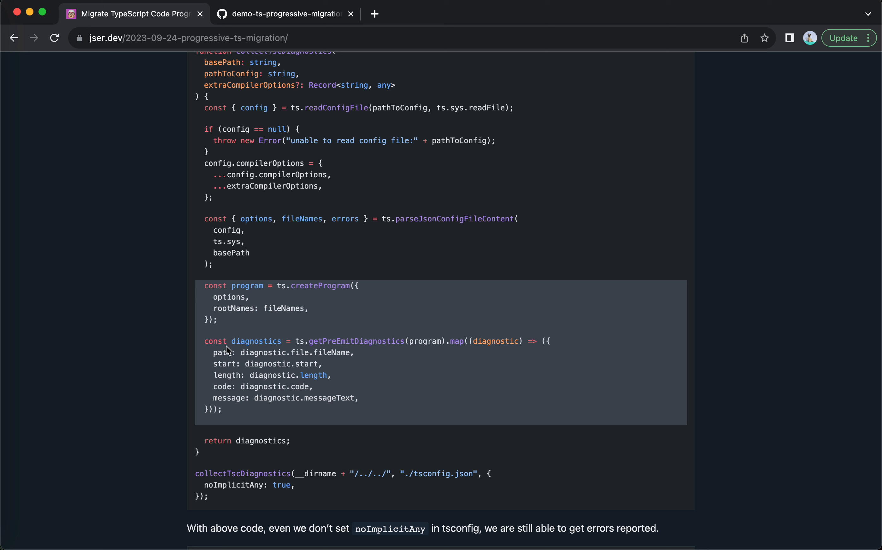
mouse_move(251, 426)
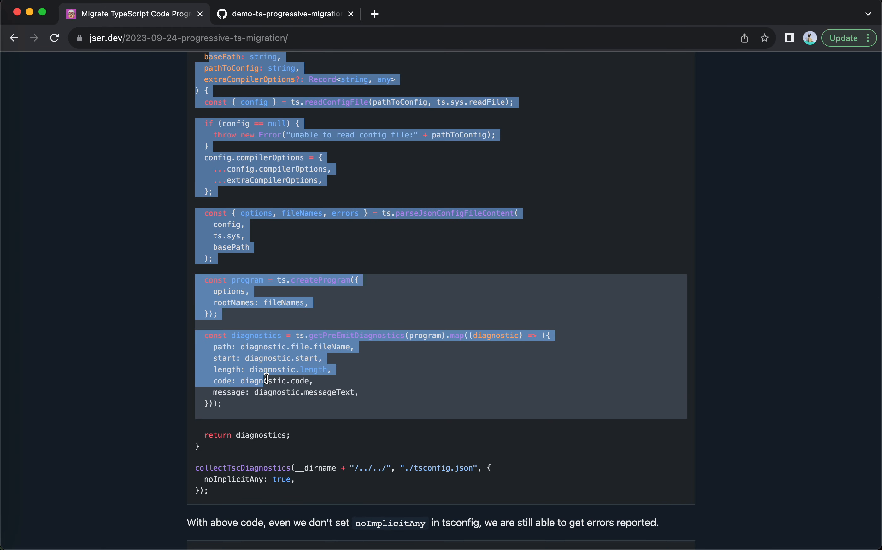
scroll(down, 3)
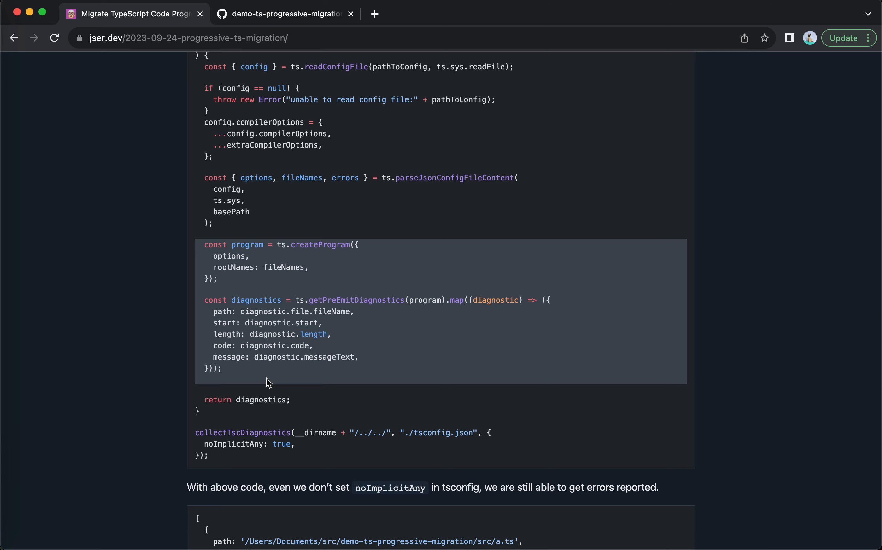
scroll(up, 3)
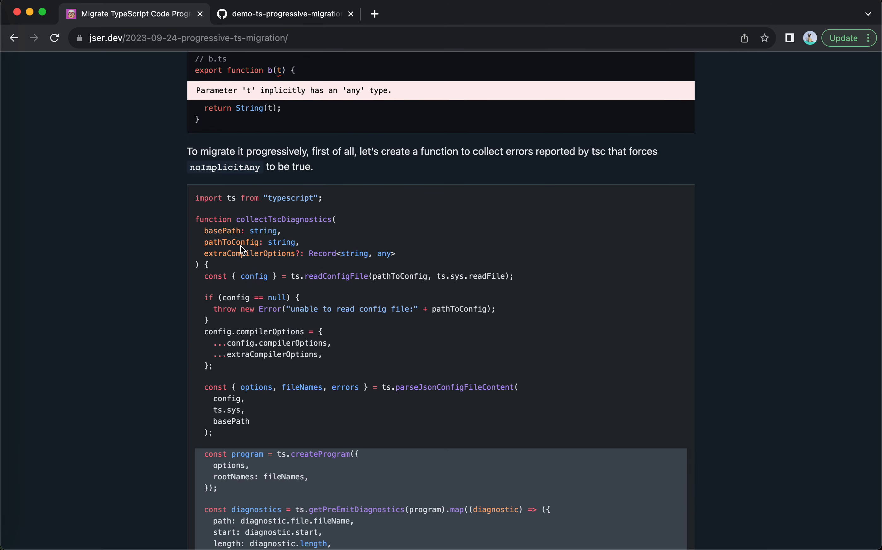
scroll(down, 3)
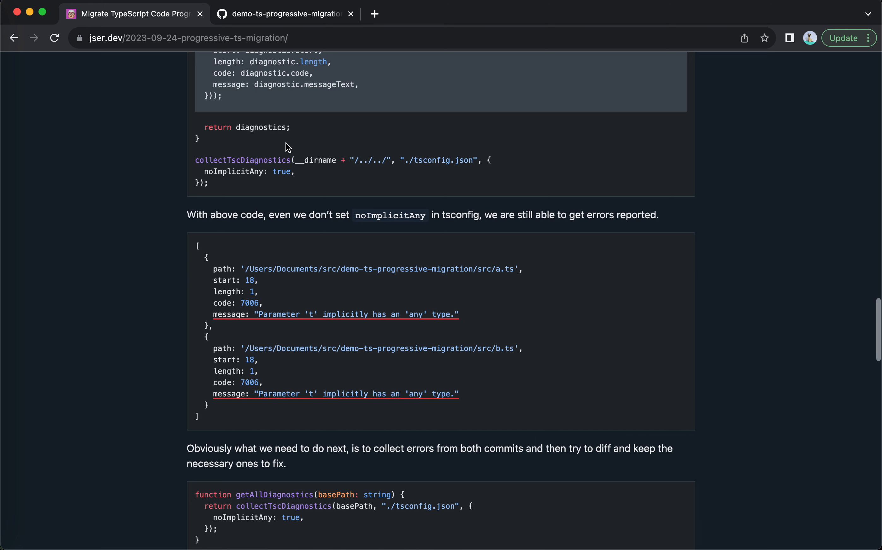
mouse_move(267, 272)
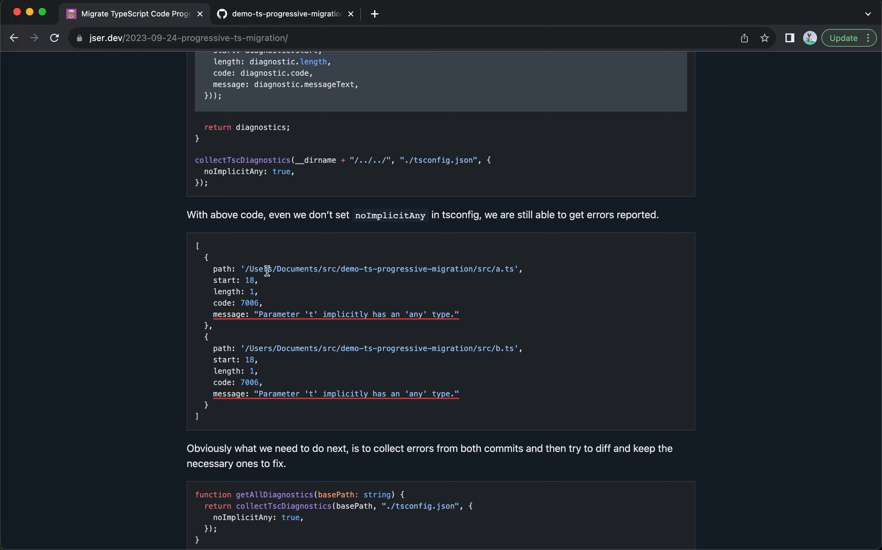
mouse_move(252, 423)
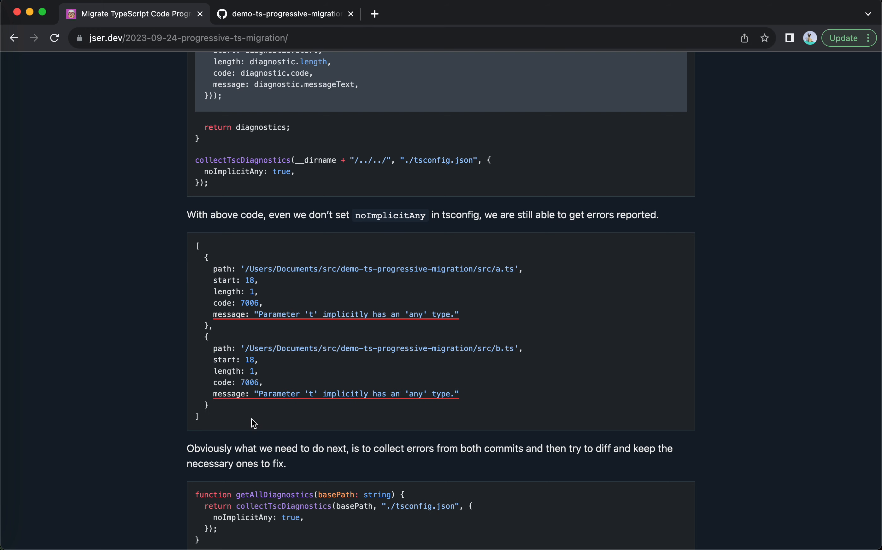
mouse_move(259, 310)
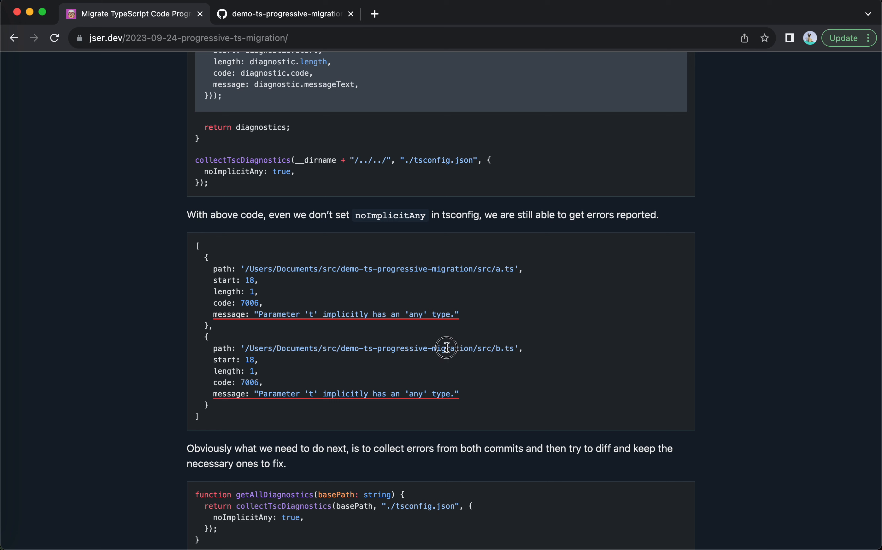
mouse_move(251, 292)
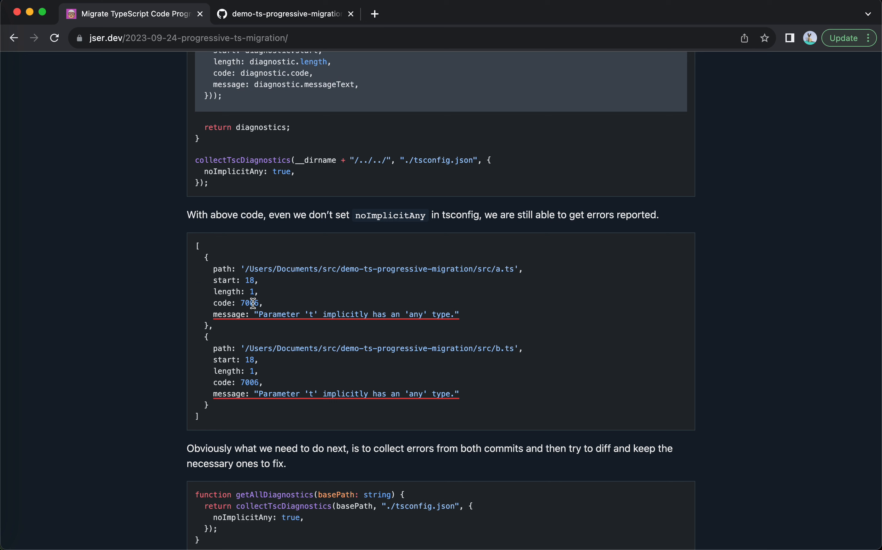
- Highlight the first implicit 'any' error message and read through the a.ts/b.ts error output
double_click(248, 304)
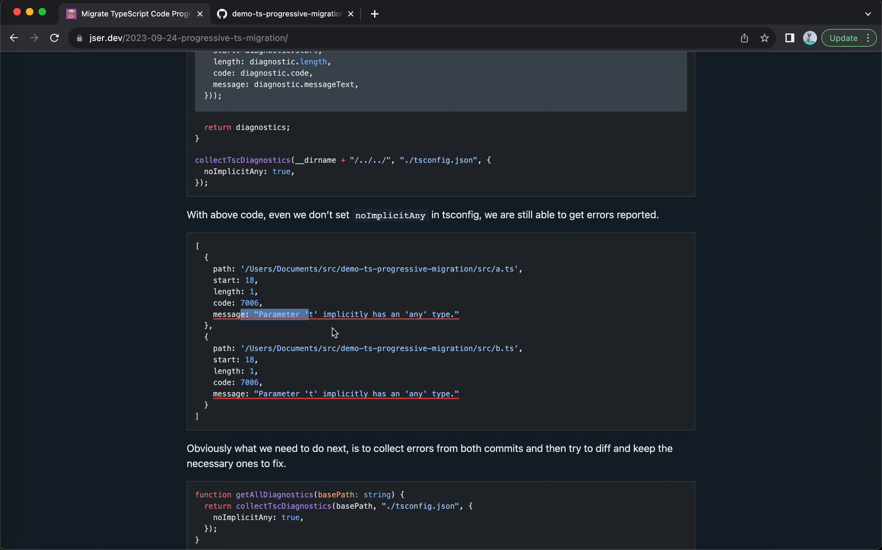
scroll(up, 3)
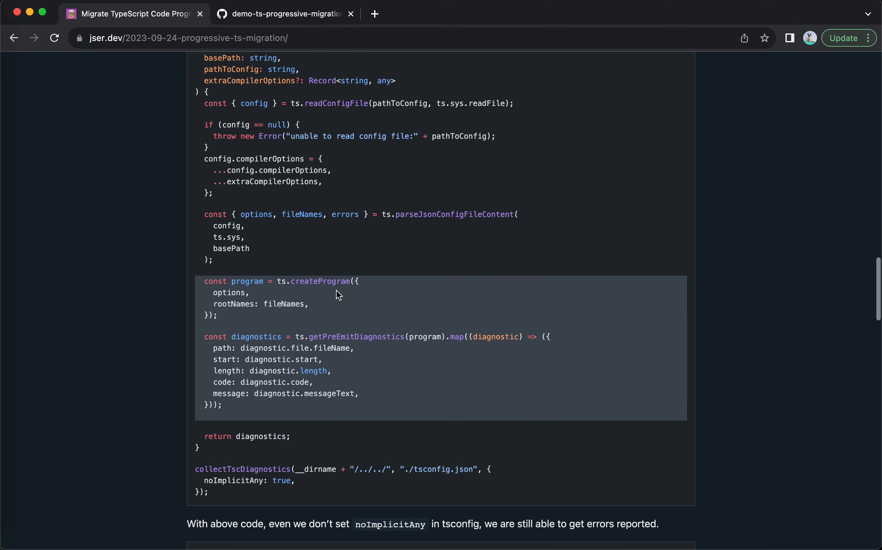
scroll(down, 3)
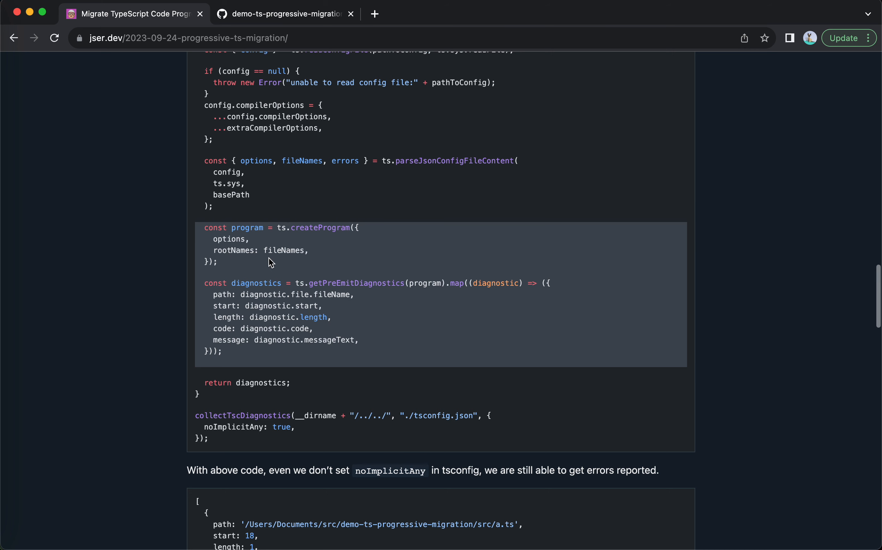
scroll(down, 3)
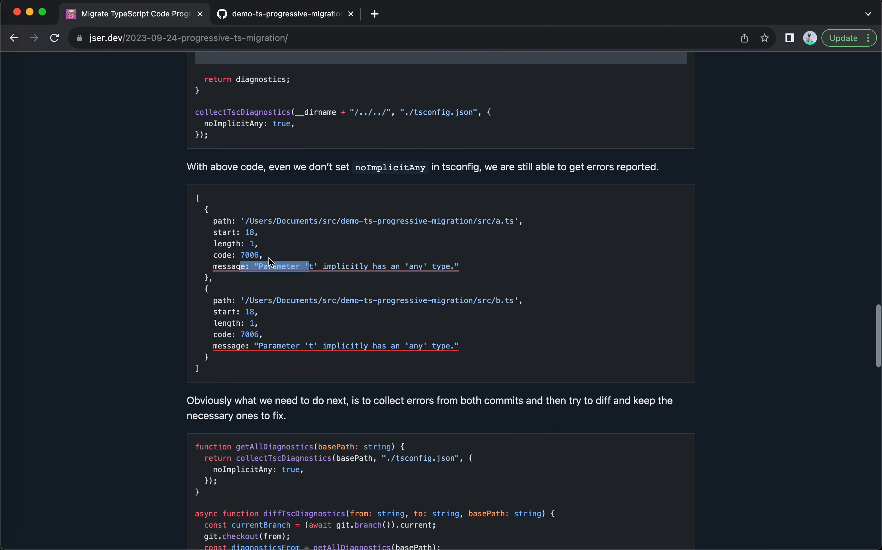
scroll(down, 3)
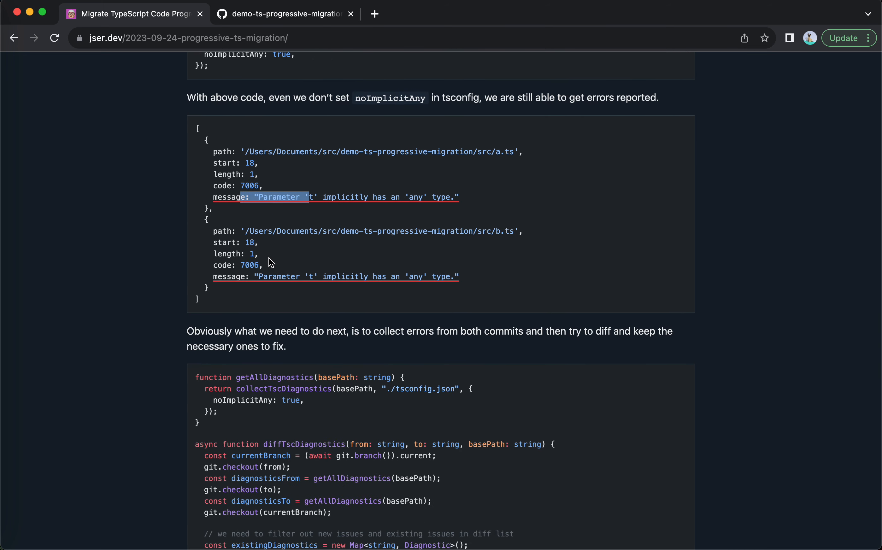
mouse_move(218, 153)
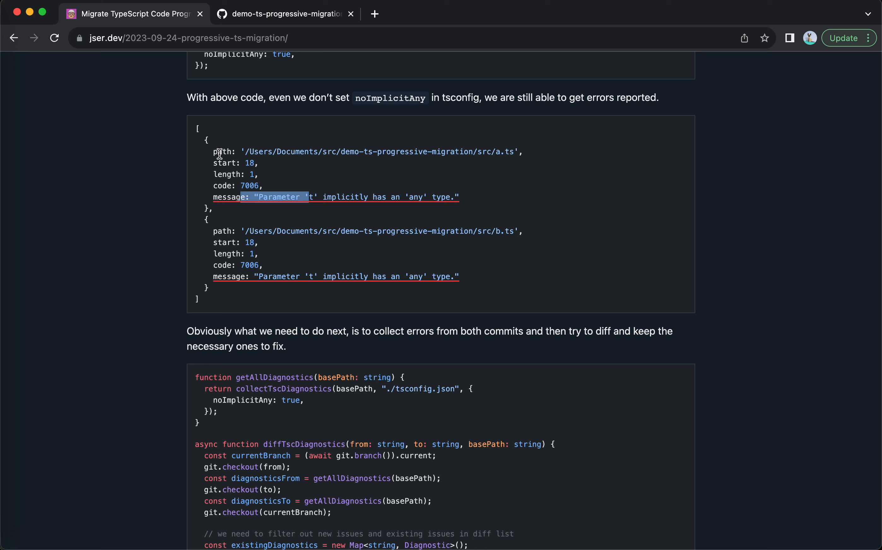
mouse_move(206, 138)
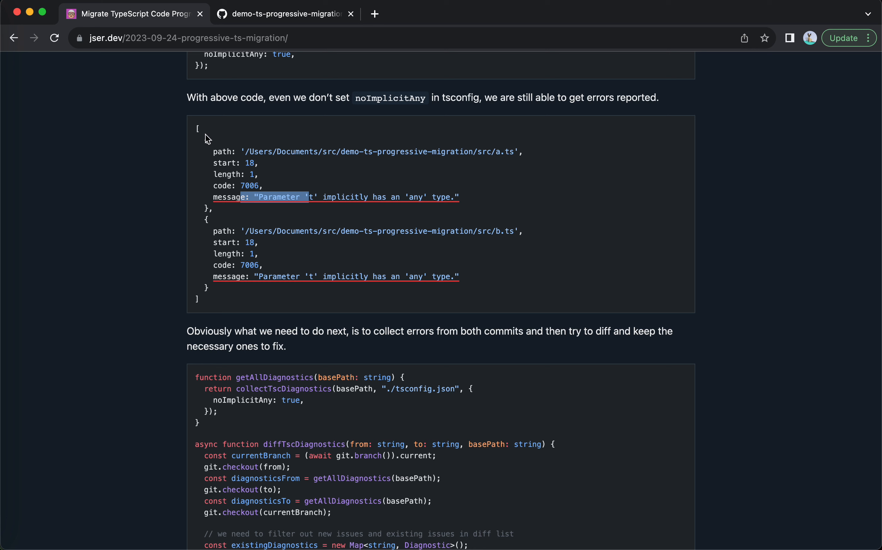
mouse_move(369, 361)
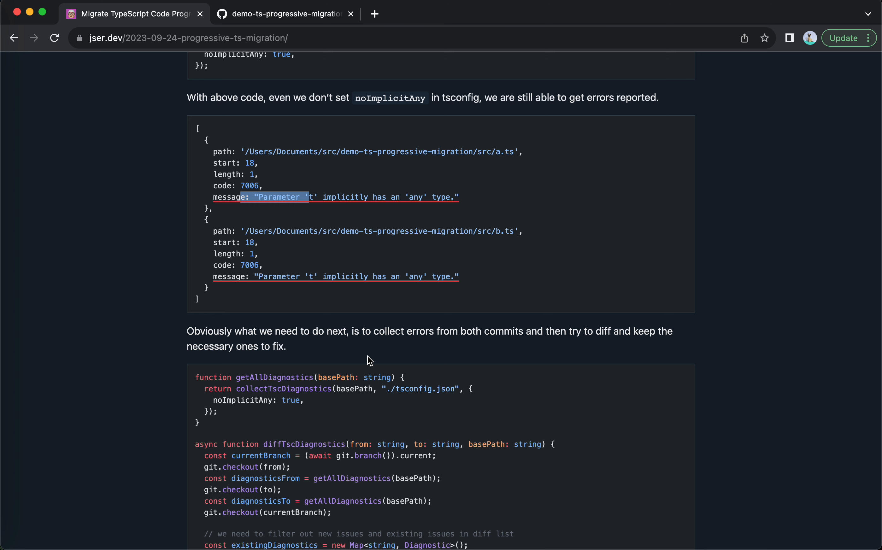
- Scroll on to the getAllDiagnostics and diffTscDiagnostics code block
scroll(up, 3)
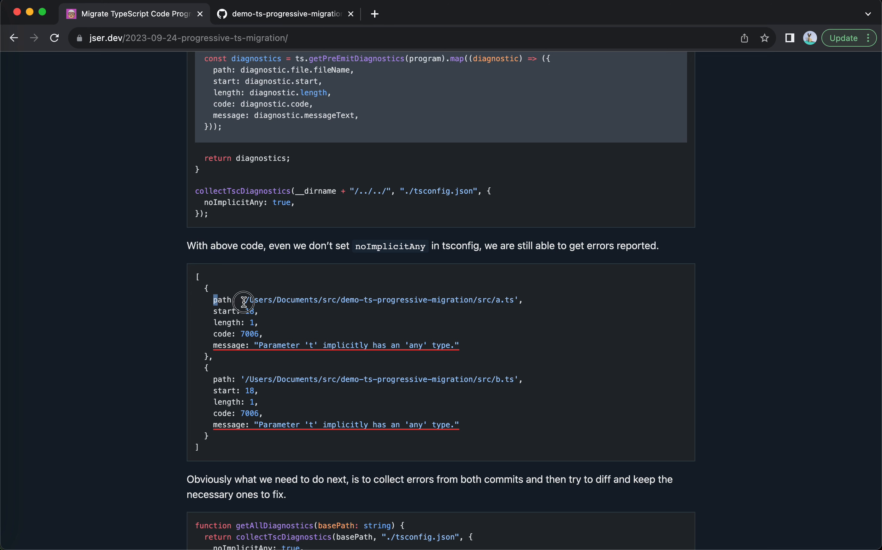
mouse_move(485, 347)
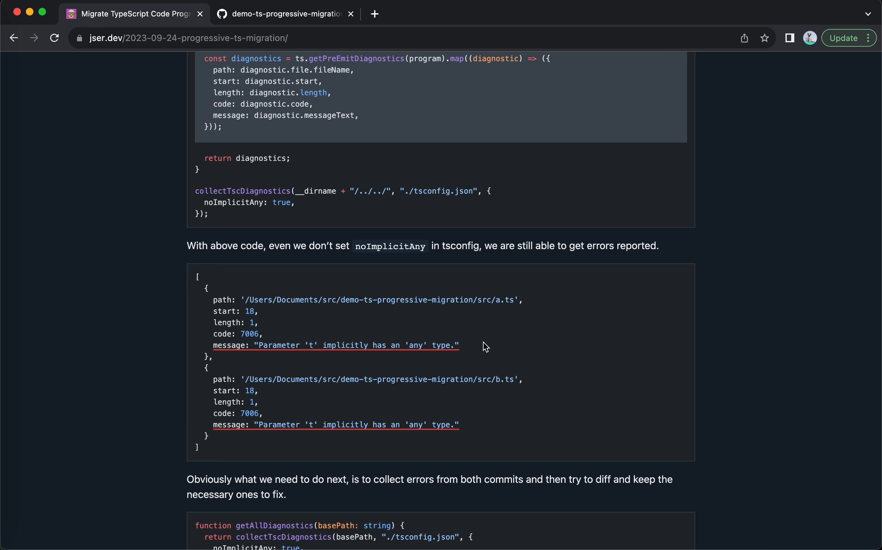
scroll(down, 3)
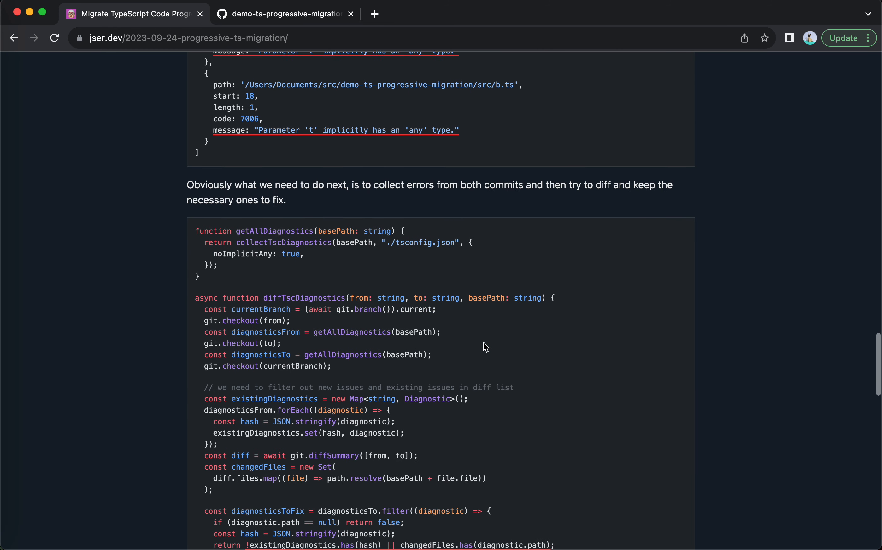
scroll(down, 3)
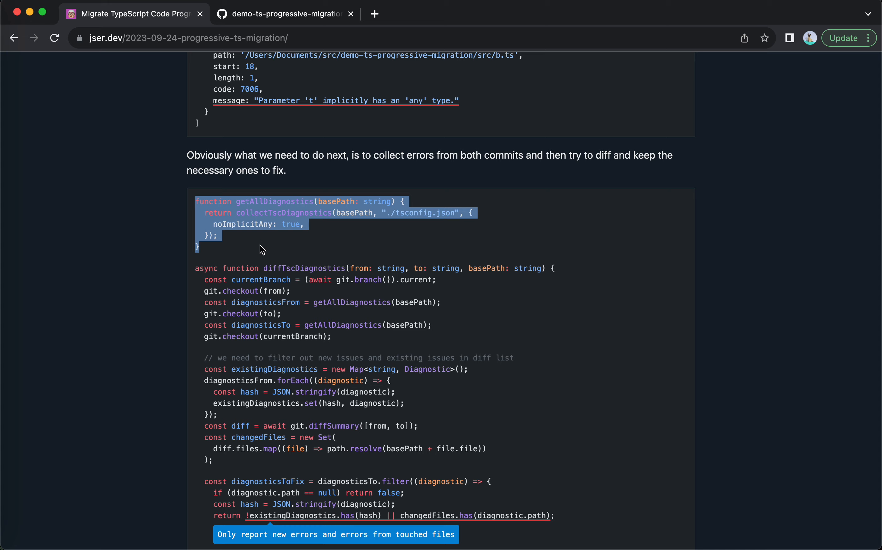
- Read diffTscDiagnostics, highlighting the from parameter's type and a variable inside the diffing logic
scroll(down, 3)
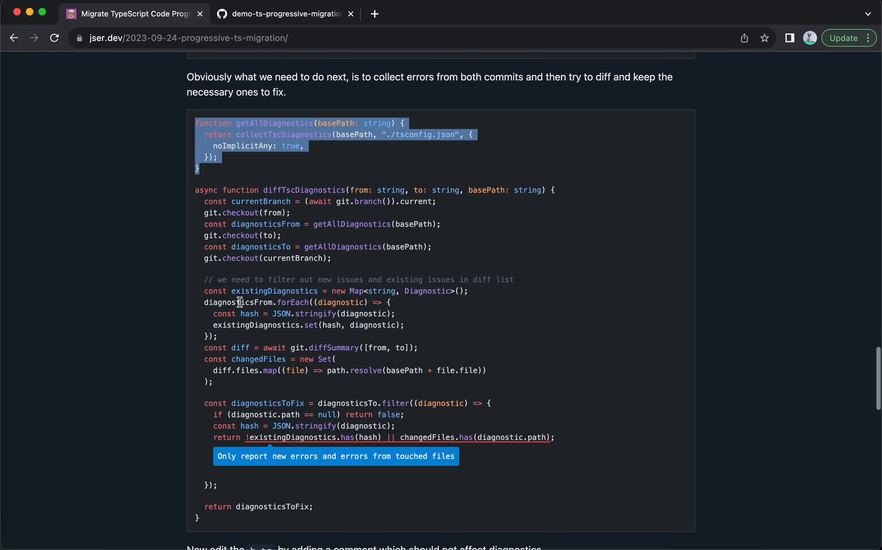
click(234, 188)
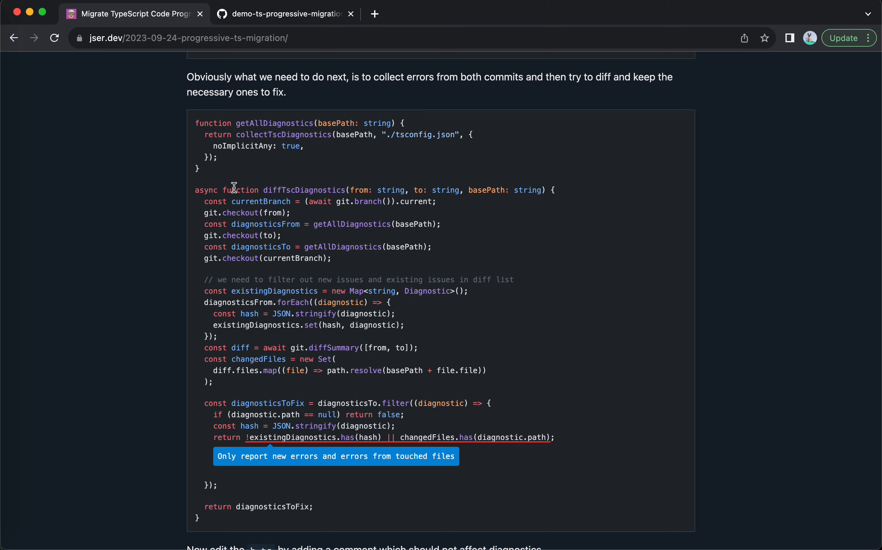
mouse_move(274, 198)
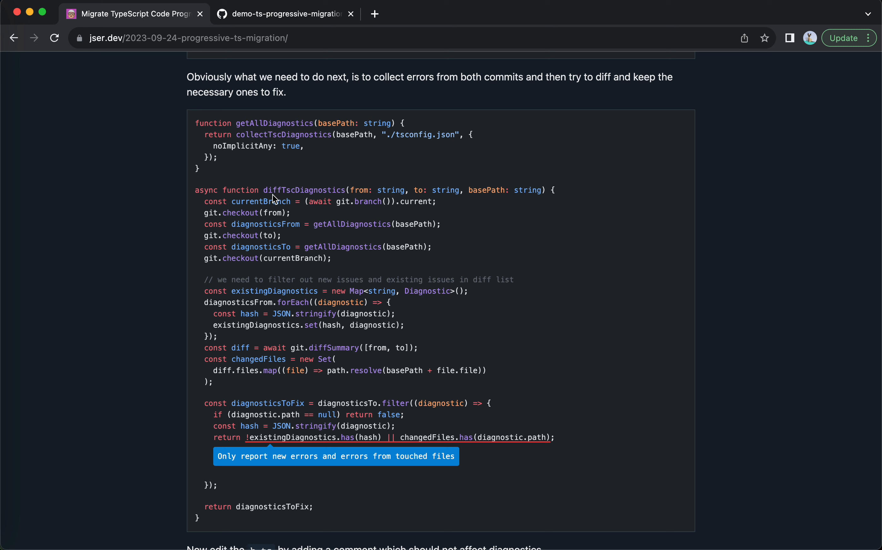
double_click(391, 189)
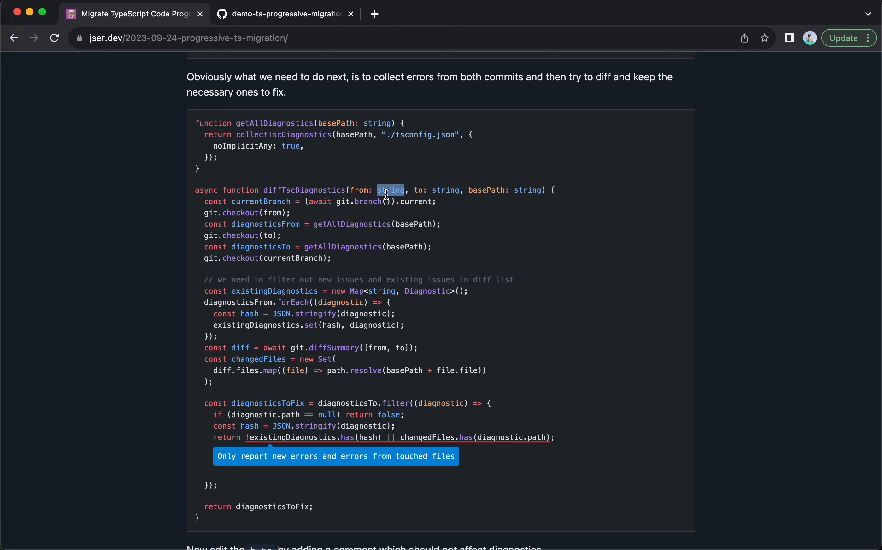
click(200, 201)
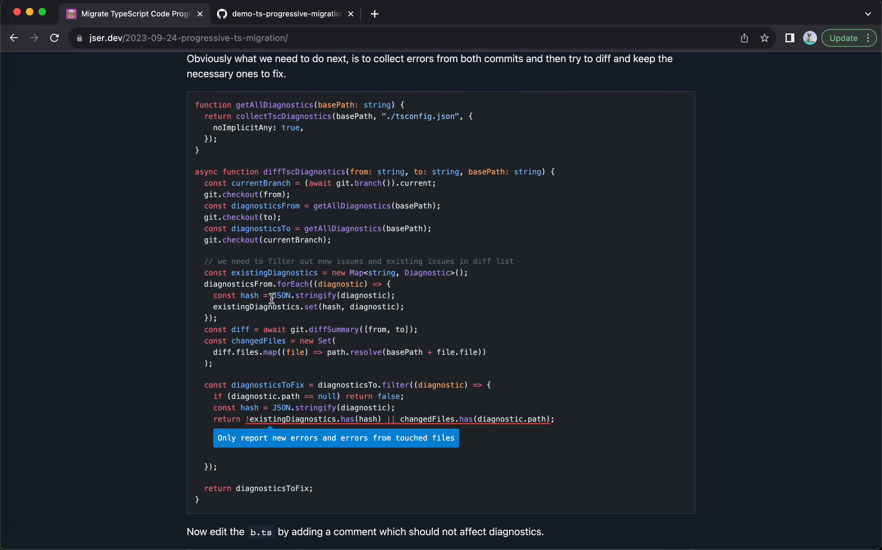
mouse_move(204, 283)
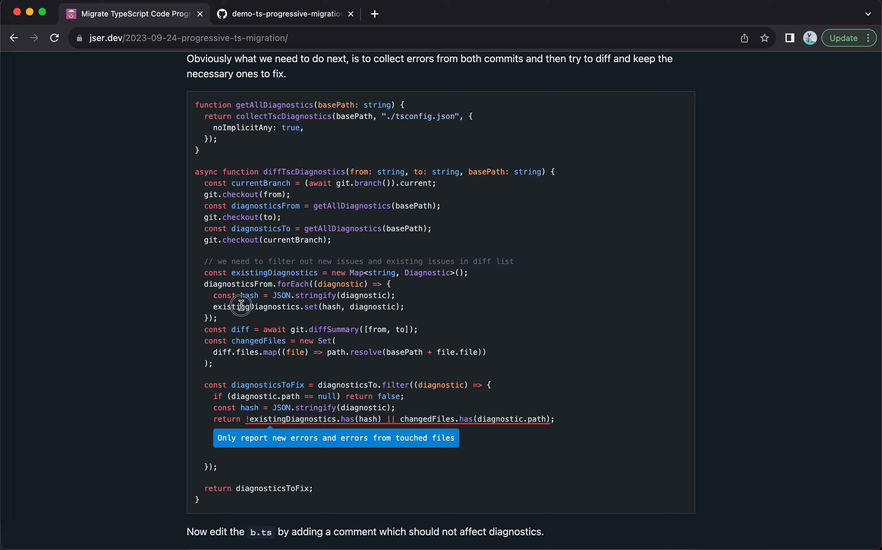
mouse_move(235, 330)
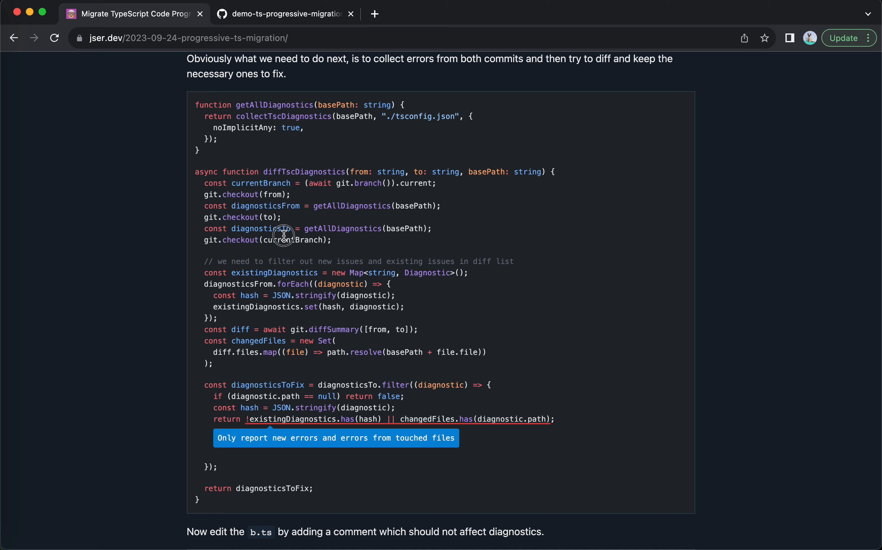
double_click(283, 239)
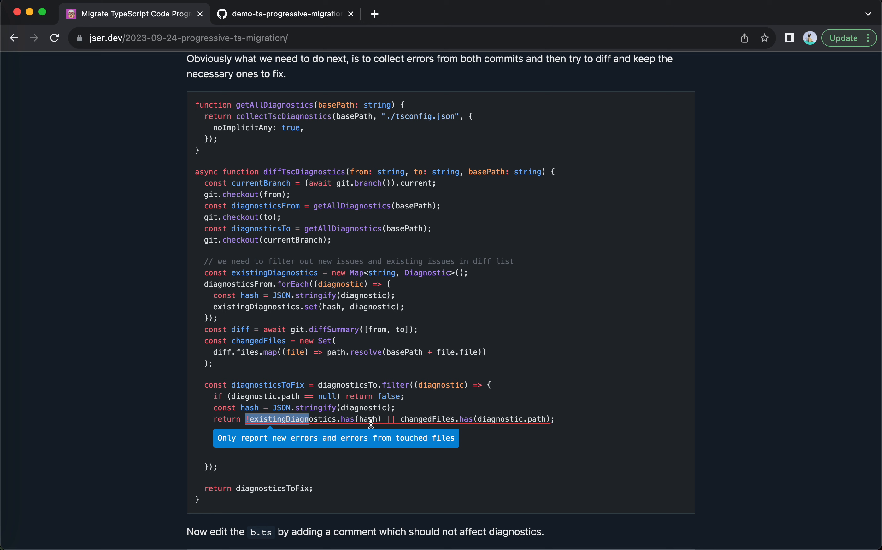
mouse_move(254, 307)
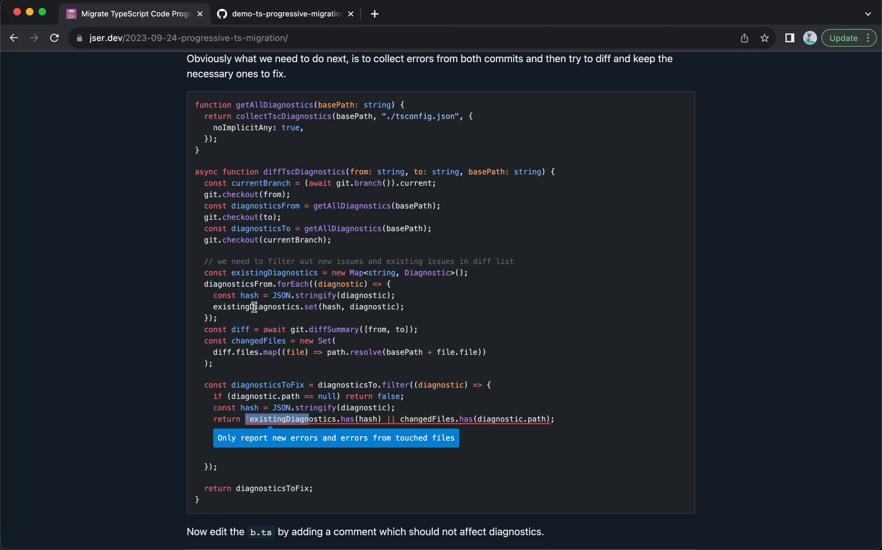
mouse_move(264, 418)
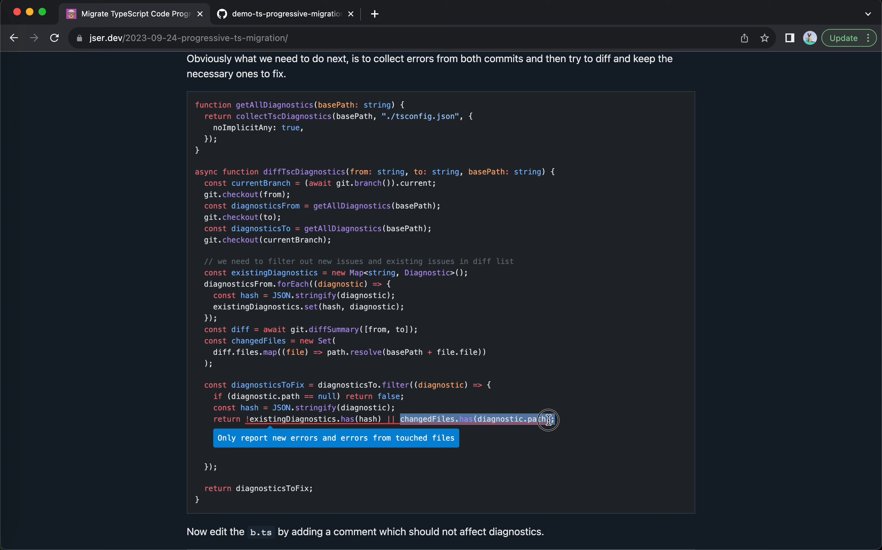
mouse_move(319, 383)
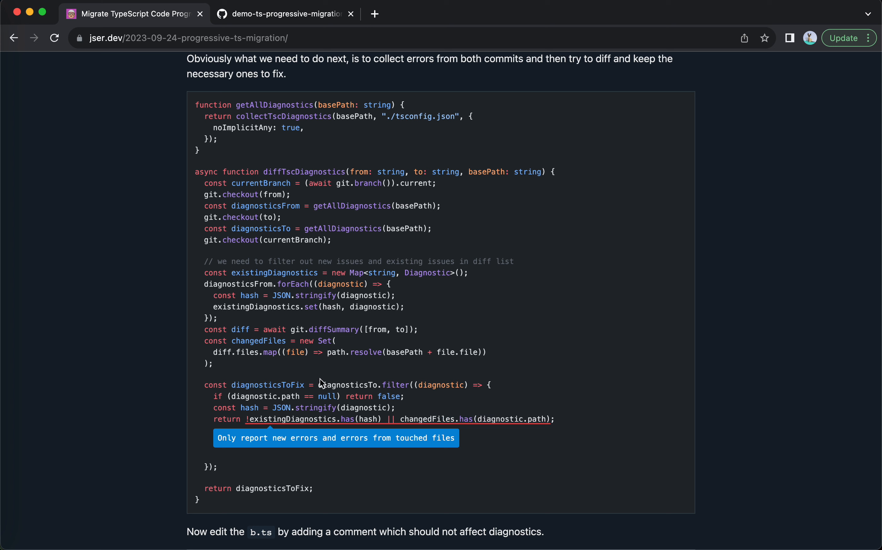
mouse_move(410, 401)
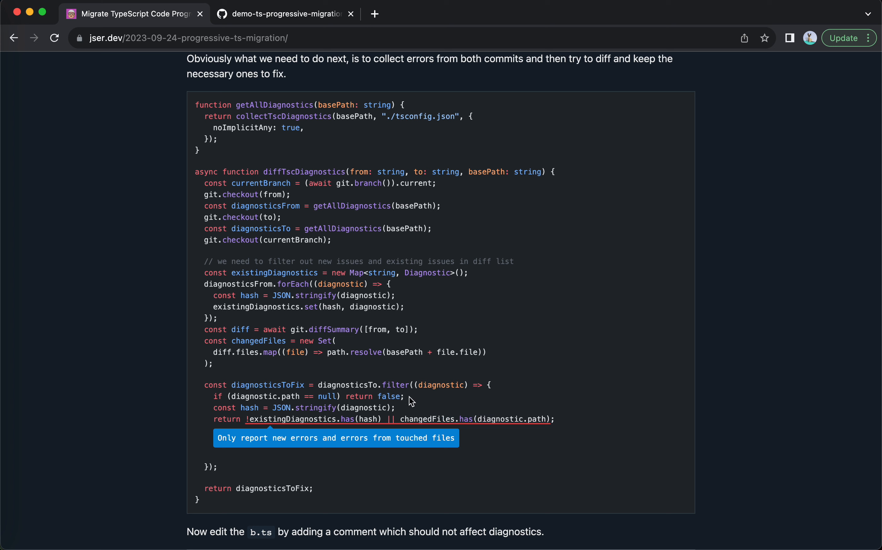
mouse_move(408, 419)
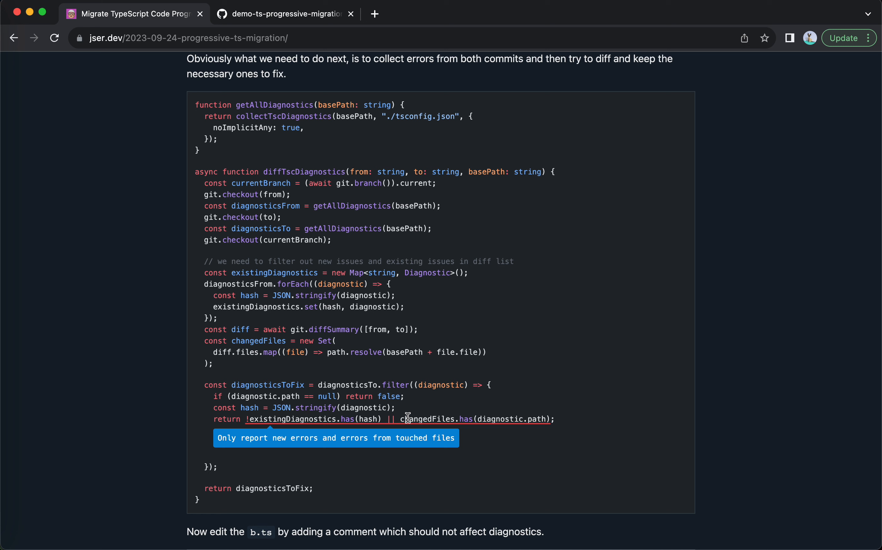
mouse_move(227, 438)
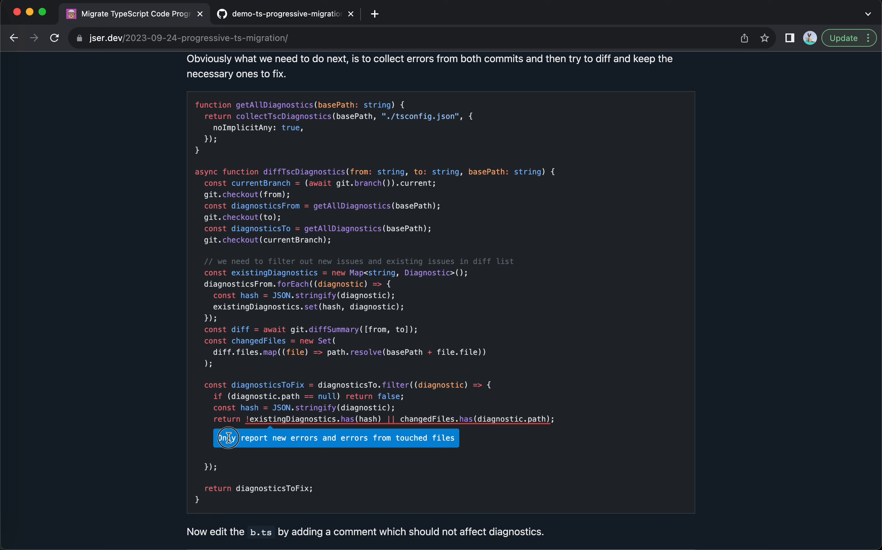
mouse_move(366, 421)
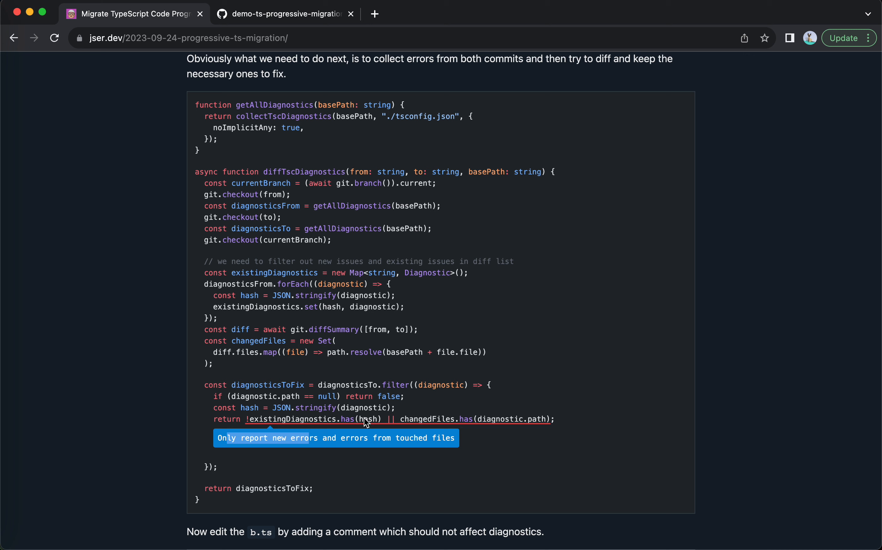
- Reach the b.ts comment-edit snippet and diffTscDiagnostics call, selecting the first commit hash and added comment line
scroll(down, 3)
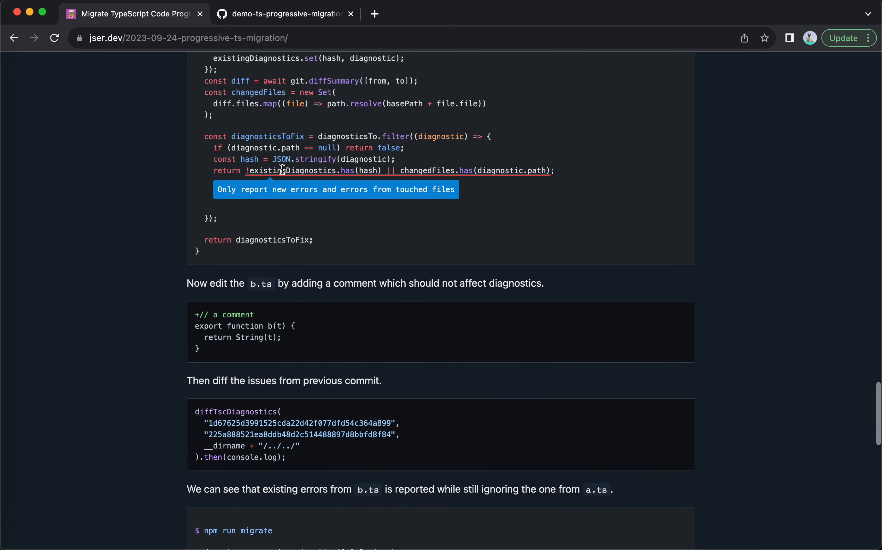
scroll(up, 3)
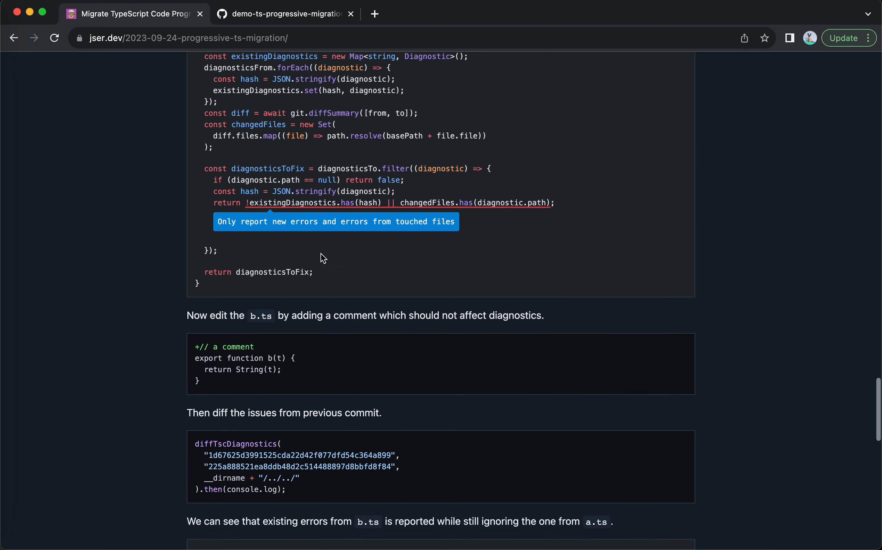
scroll(down, 3)
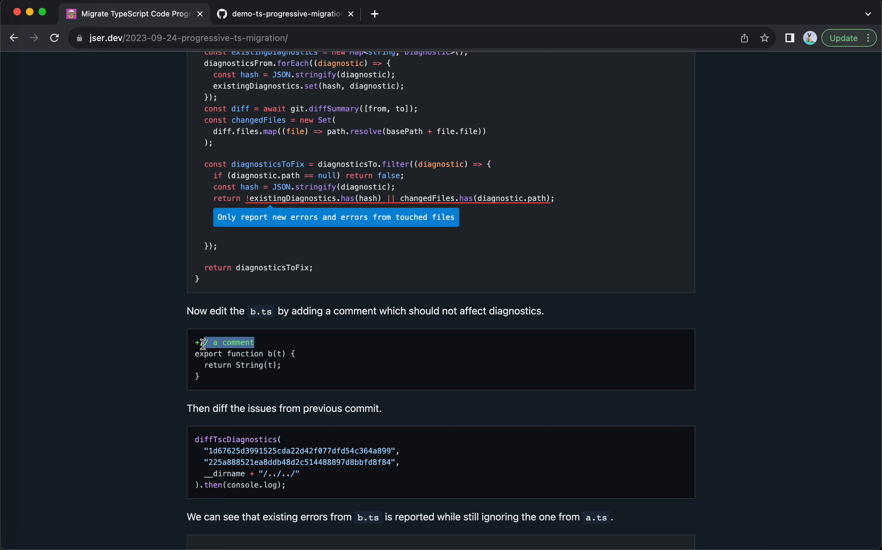
mouse_move(205, 345)
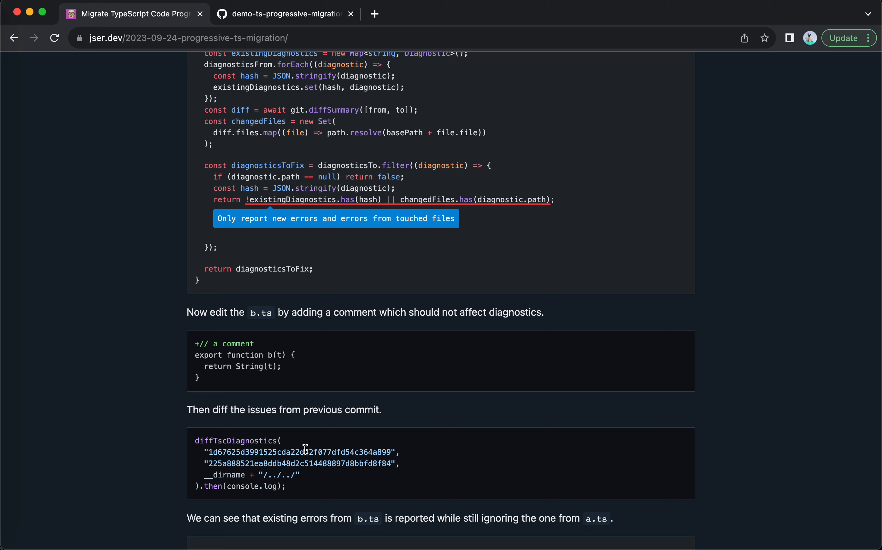
double_click(298, 464)
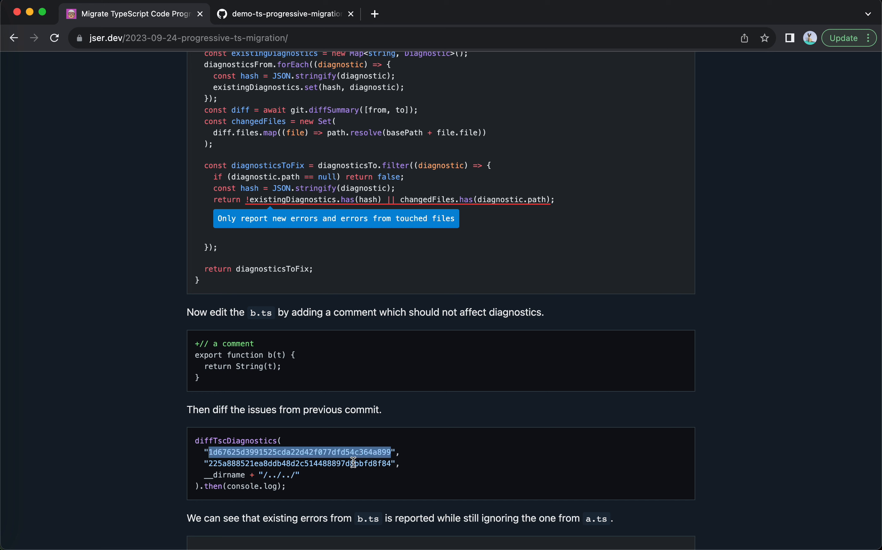
double_click(224, 344)
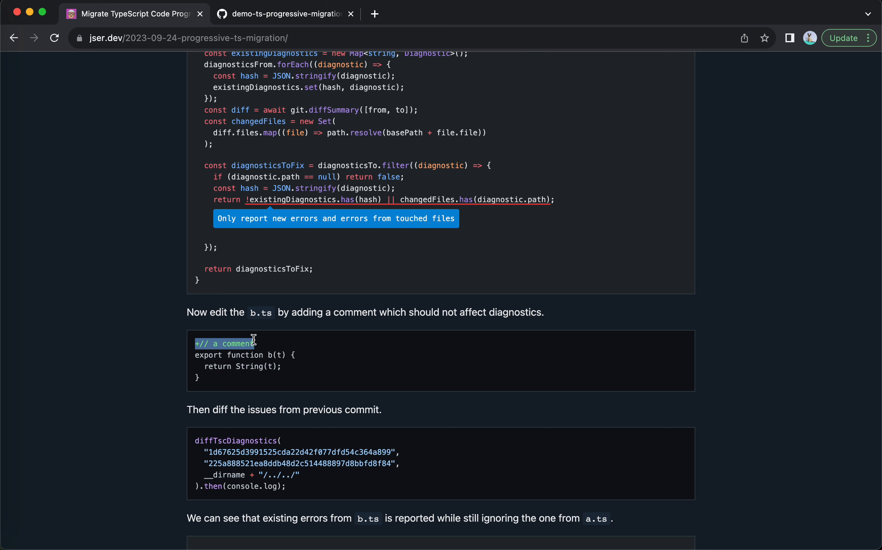
- Bring up the npm run migrate output showing only b.ts's implicit-any error, then the full-code link and Summary heading
scroll(down, 3)
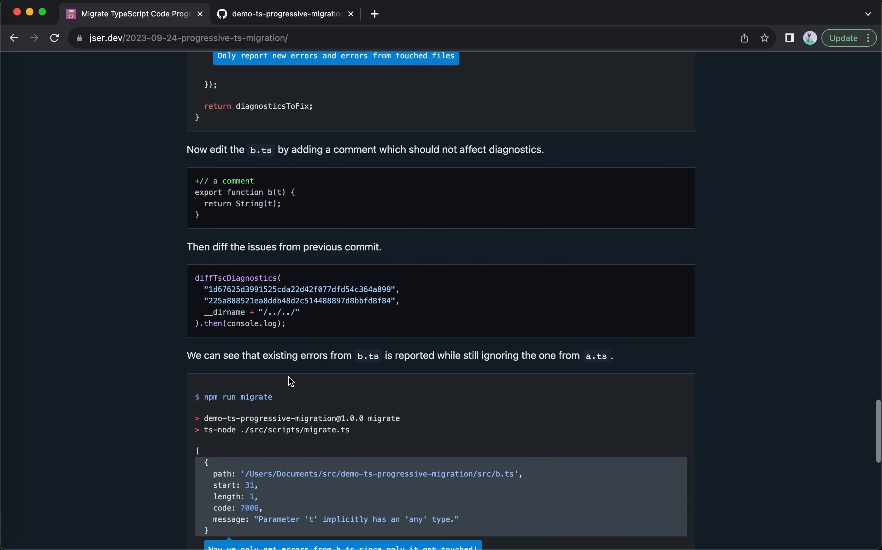
scroll(down, 3)
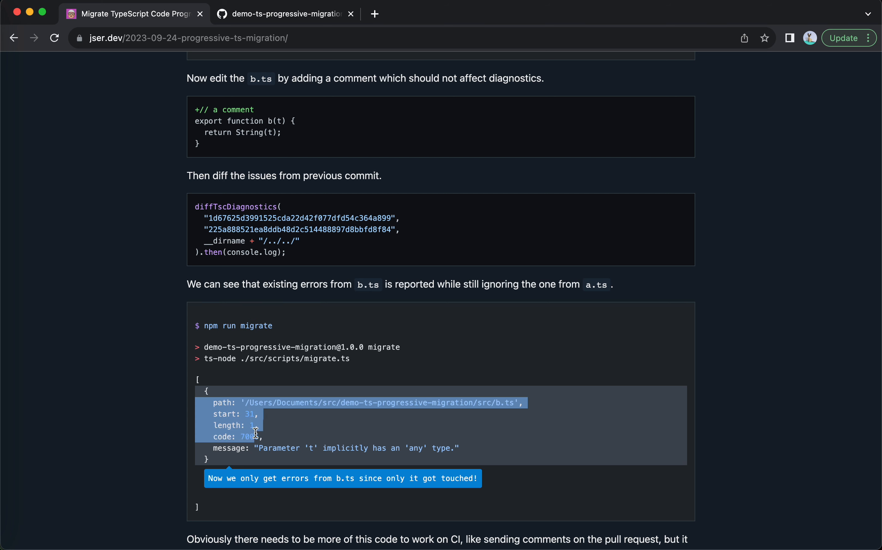
click(241, 402)
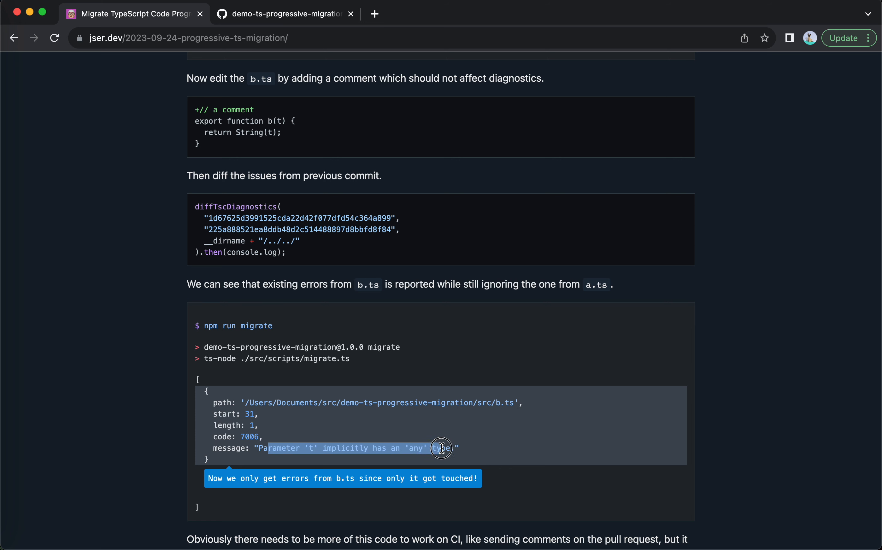
mouse_move(502, 413)
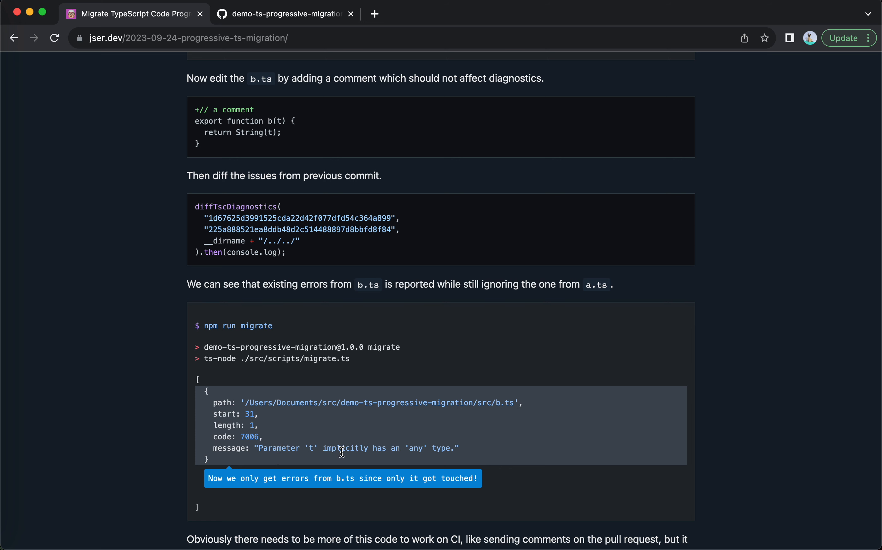
mouse_move(397, 467)
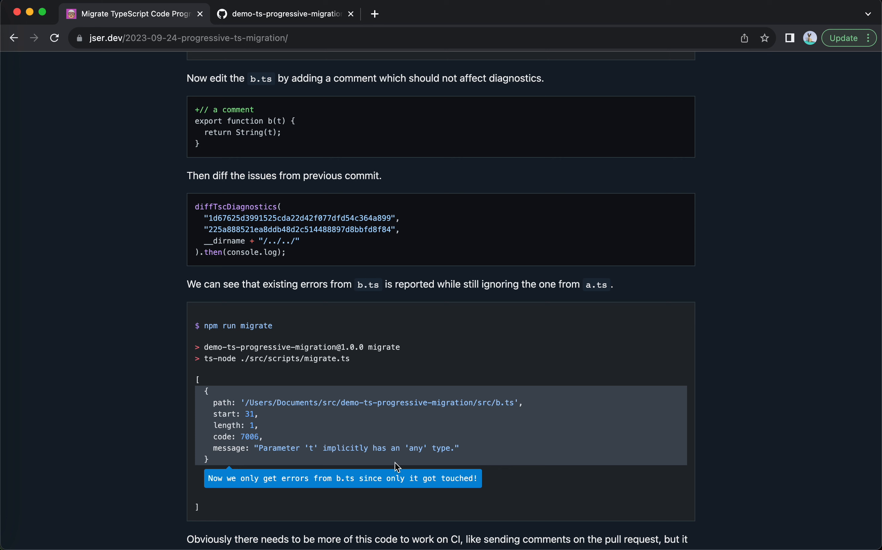
mouse_move(232, 519)
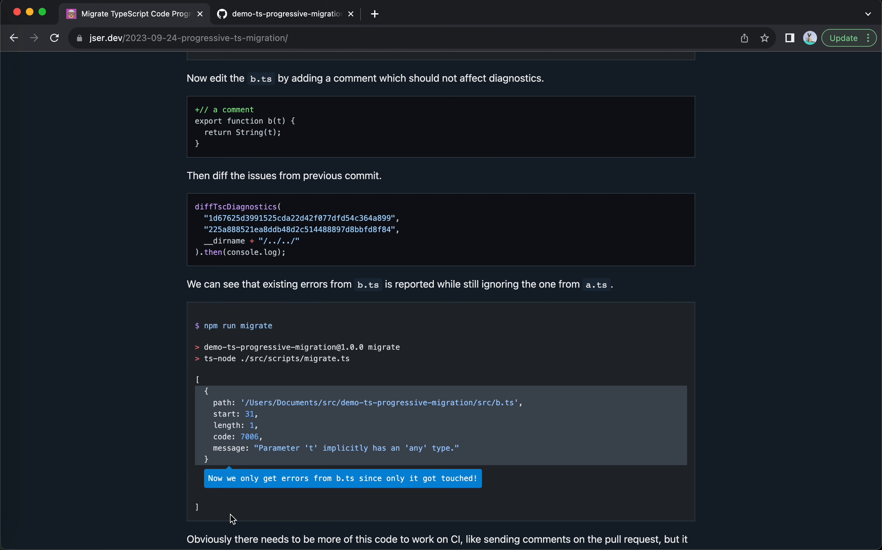
scroll(down, 3)
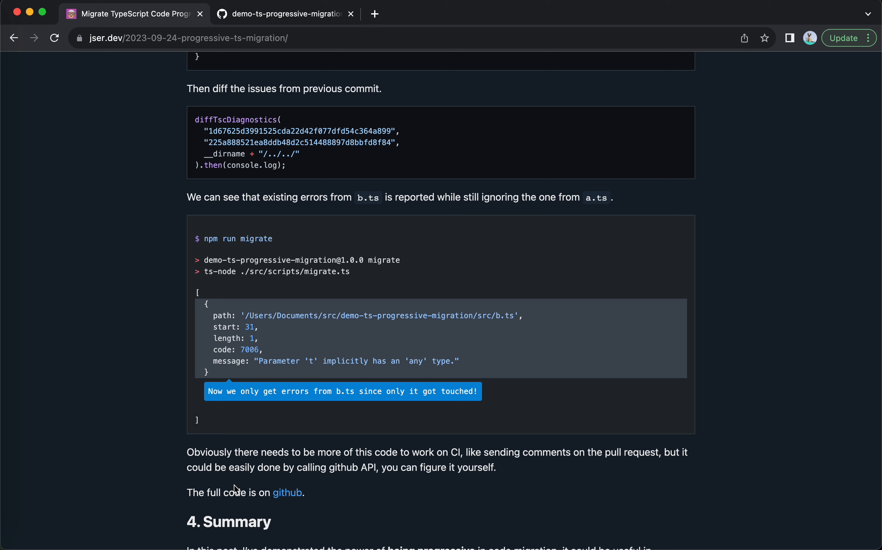
mouse_move(226, 364)
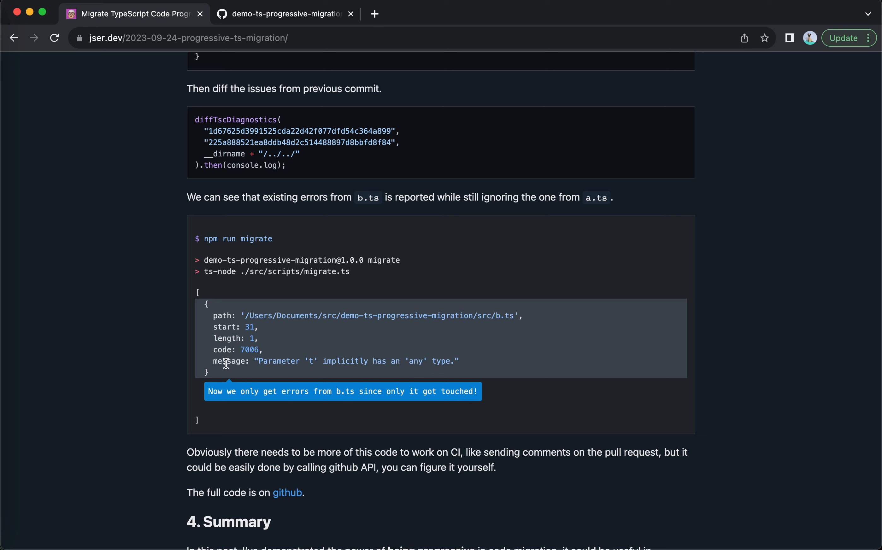
mouse_move(277, 359)
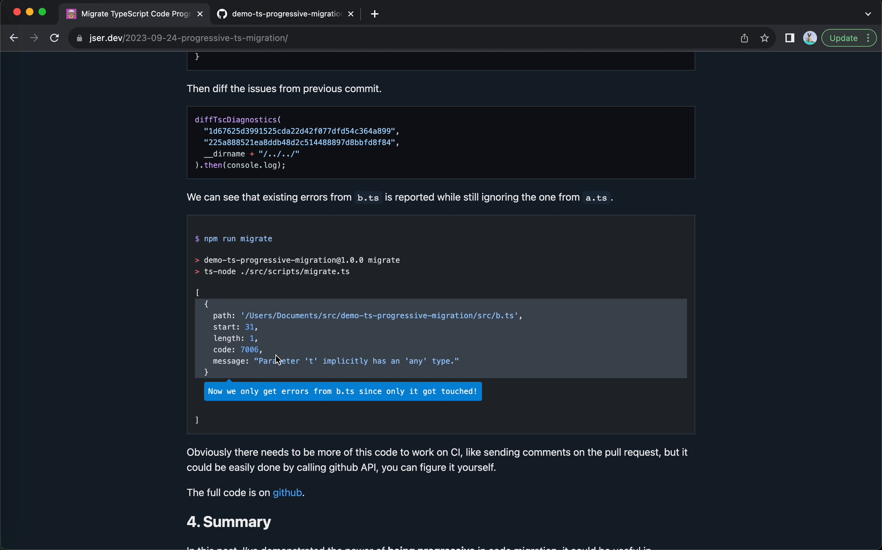
mouse_move(420, 453)
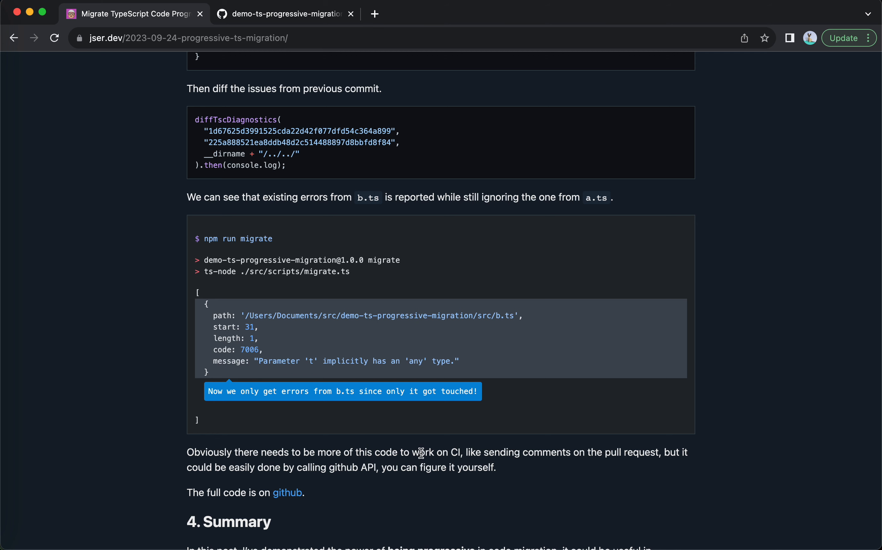
- Follow the post's github link to migrate.ts in demo-ts-progressive-migration, then return to the jser.dev tab
scroll(down, 3)
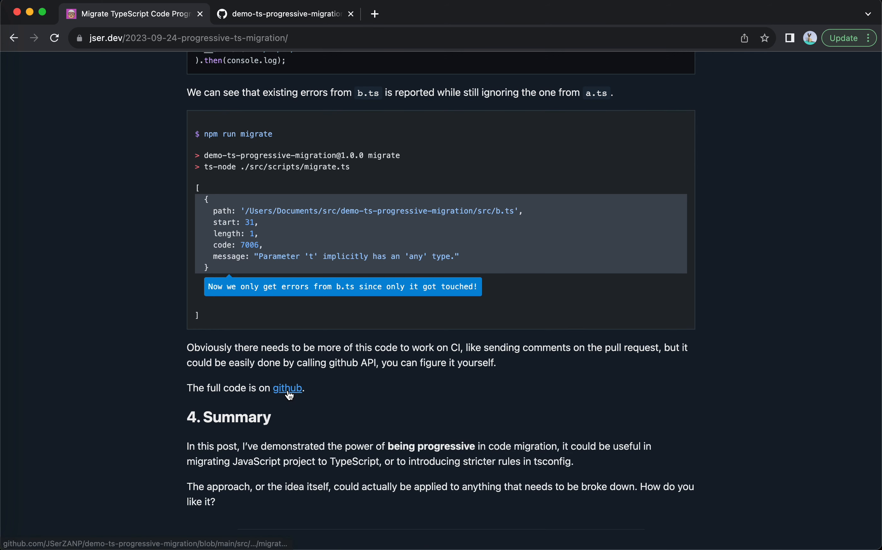
mouse_move(319, 23)
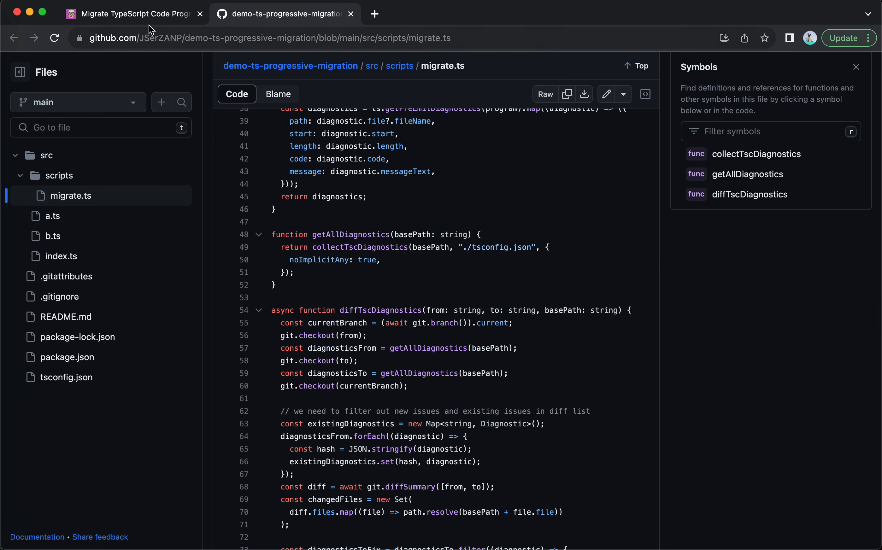
click(350, 13)
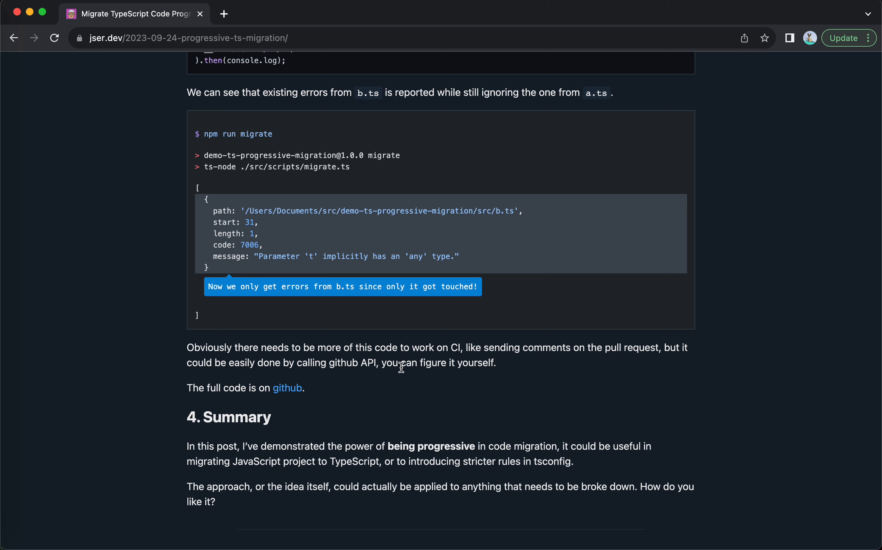
- Read the post's Summary section down to its share-on-social-media prompt
scroll(down, 3)
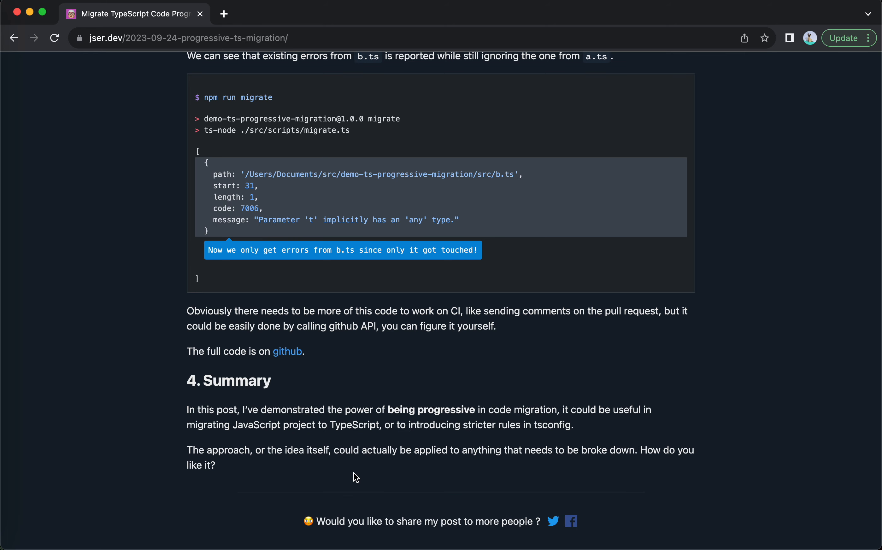
mouse_move(272, 213)
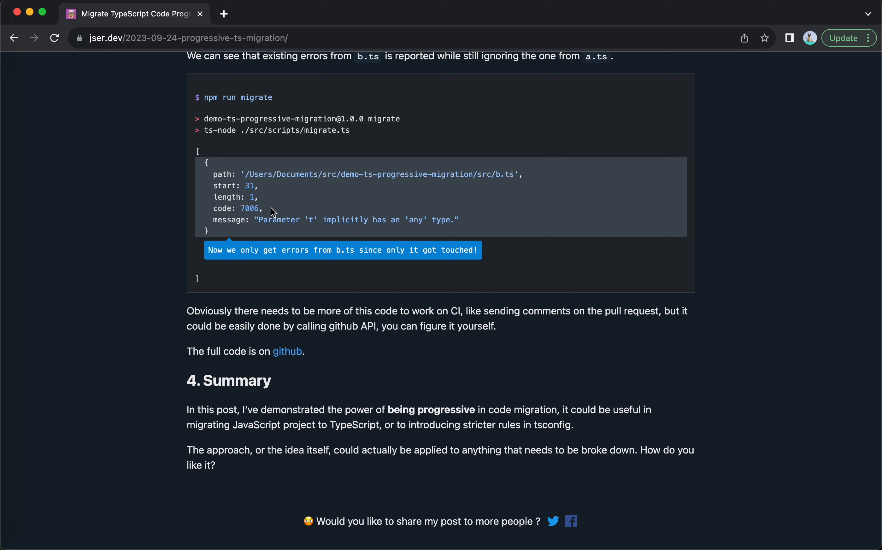
mouse_move(377, 381)
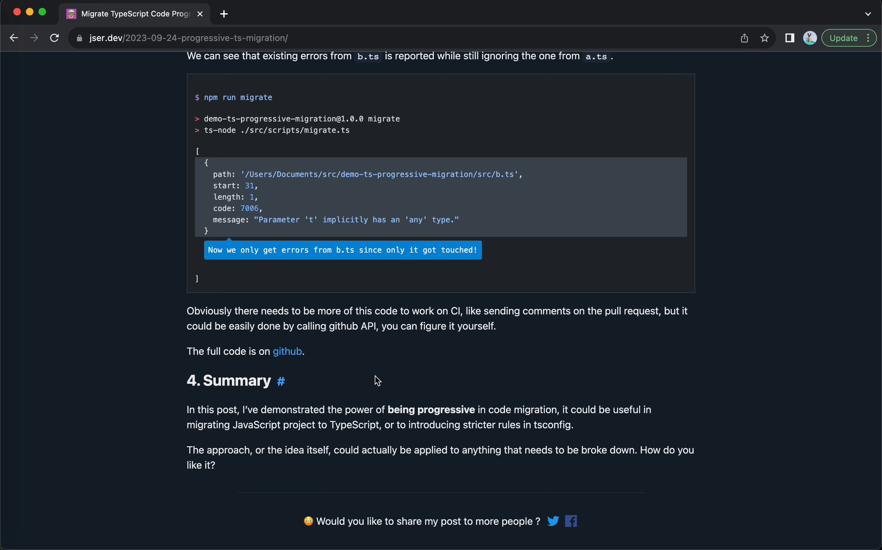